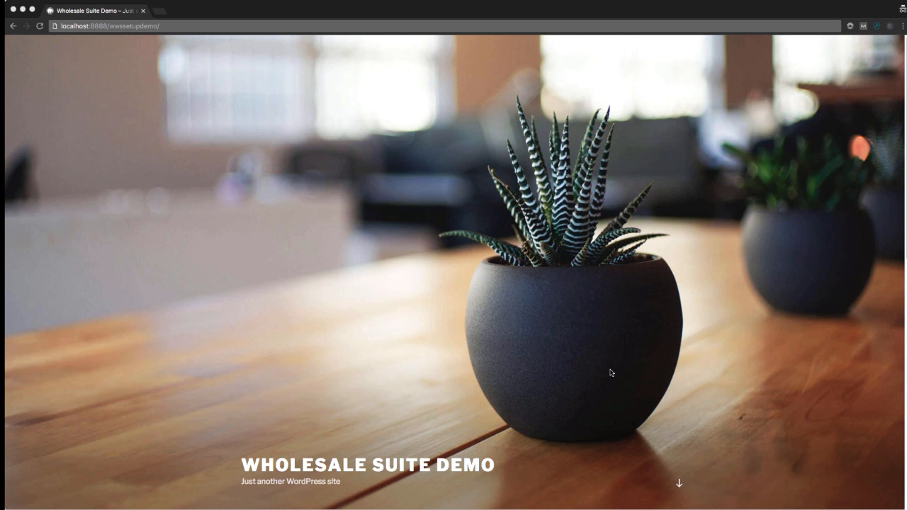
pyautogui.moveTo(518, 330)
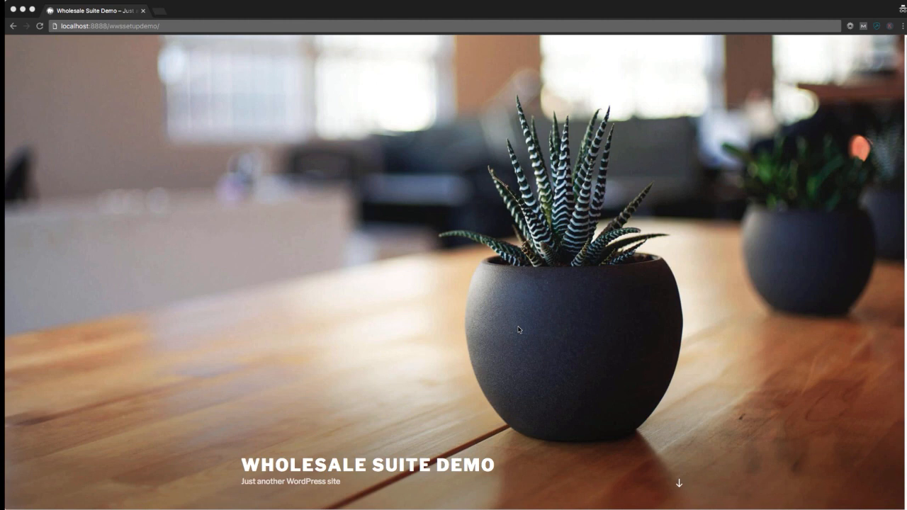
pyautogui.moveTo(636, 347)
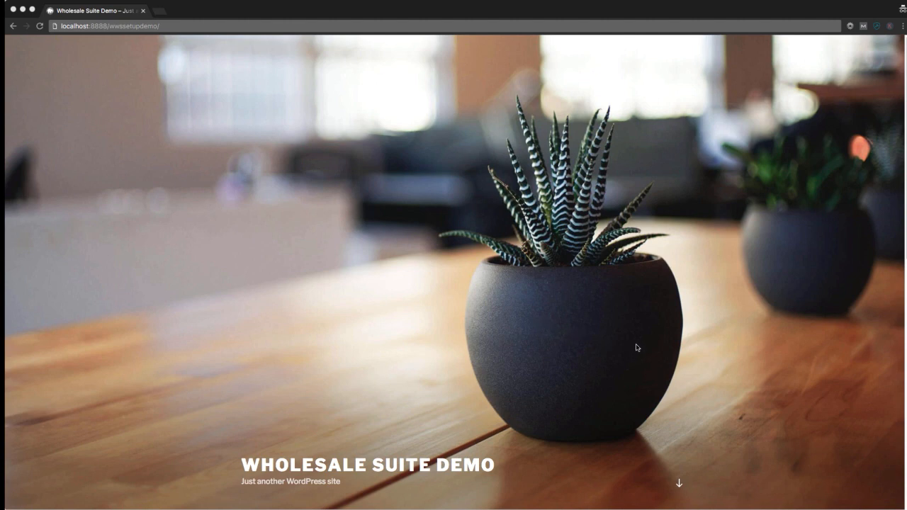
# - Log in to the WordPress admin and go to Plugins > Add New
pyautogui.scroll(-3)
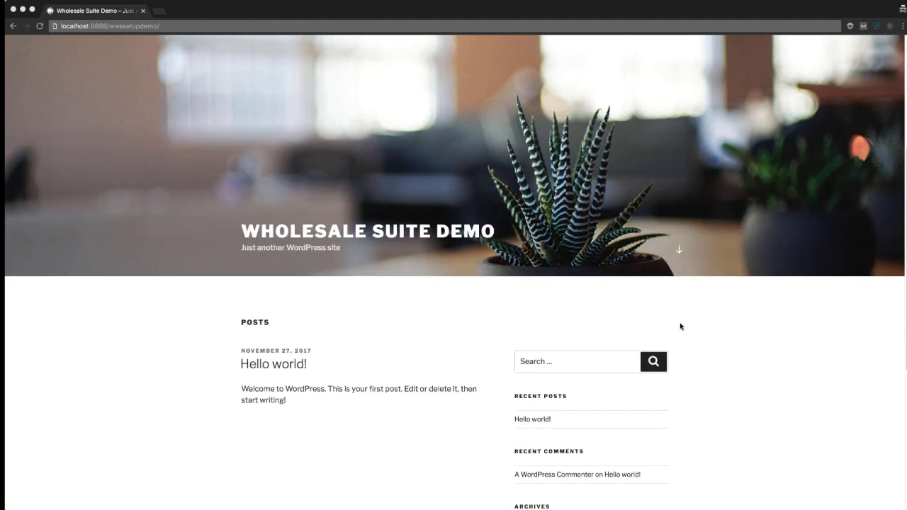
pyautogui.scroll(-3)
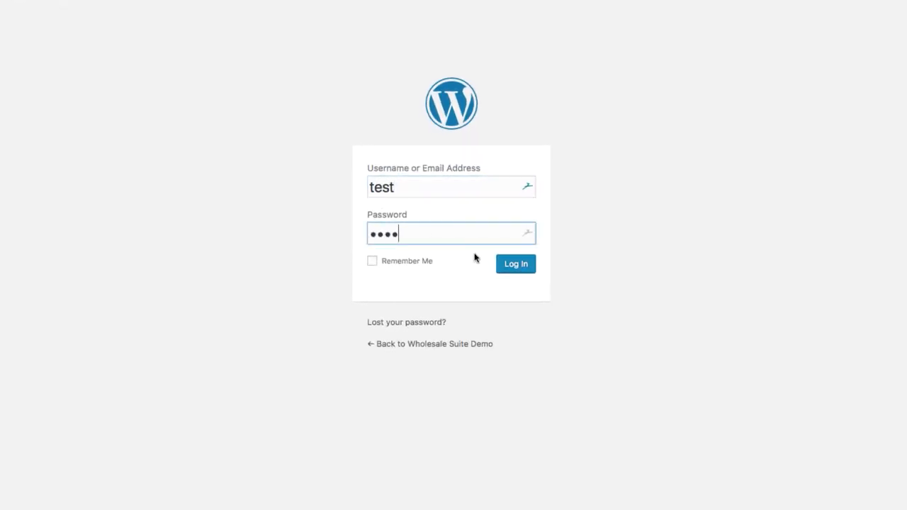
pyautogui.click(515, 264)
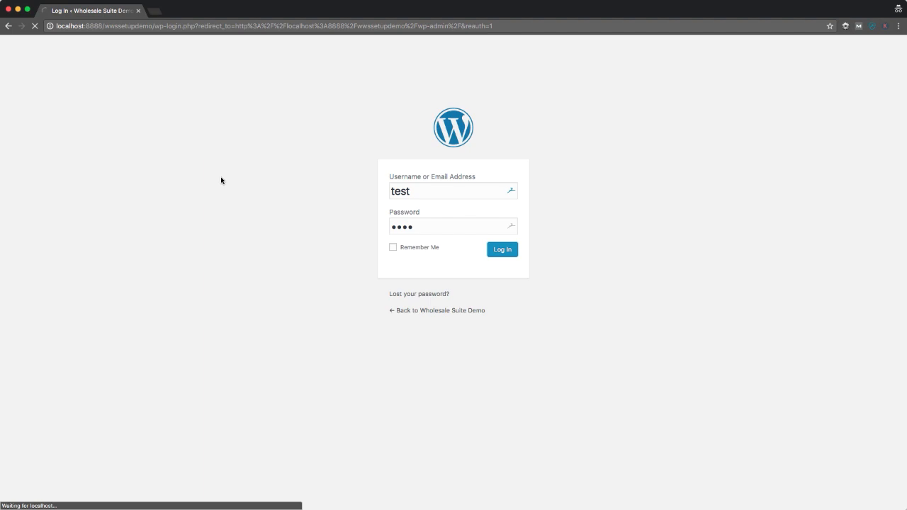
pyautogui.click(502, 250)
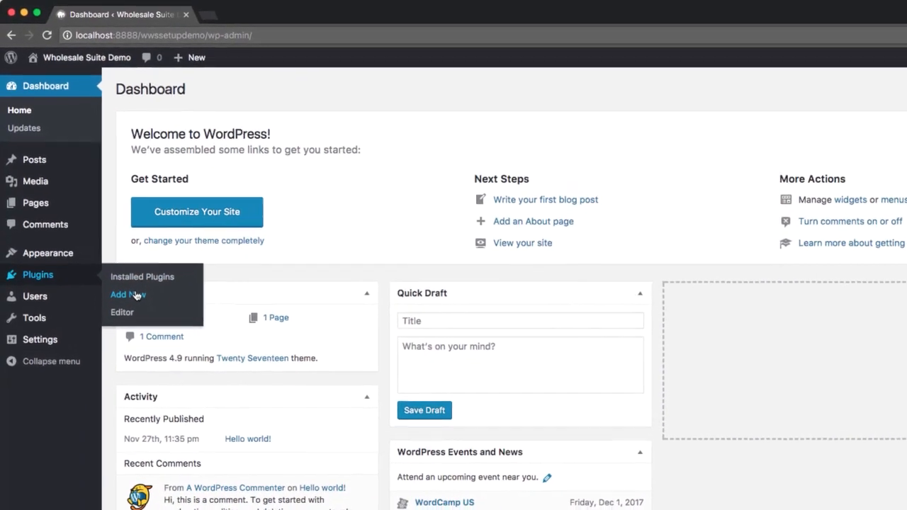
pyautogui.click(124, 294)
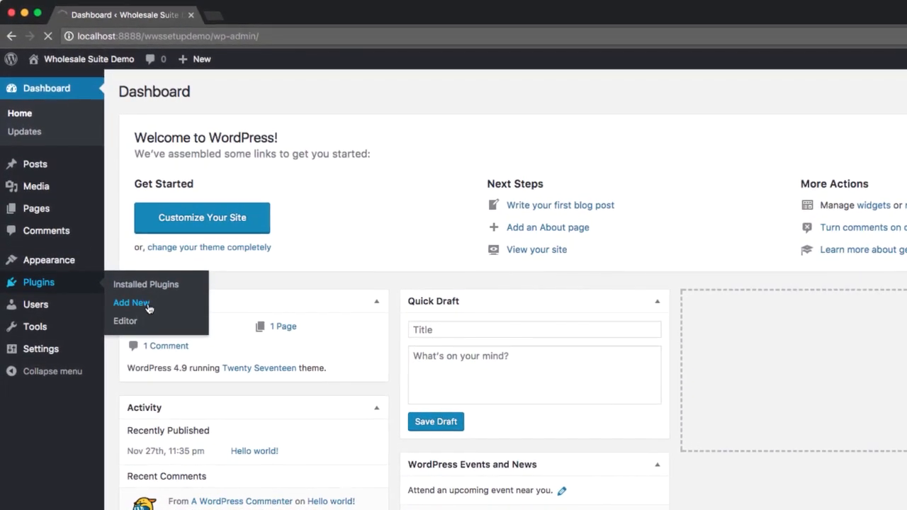
pyautogui.click(131, 302)
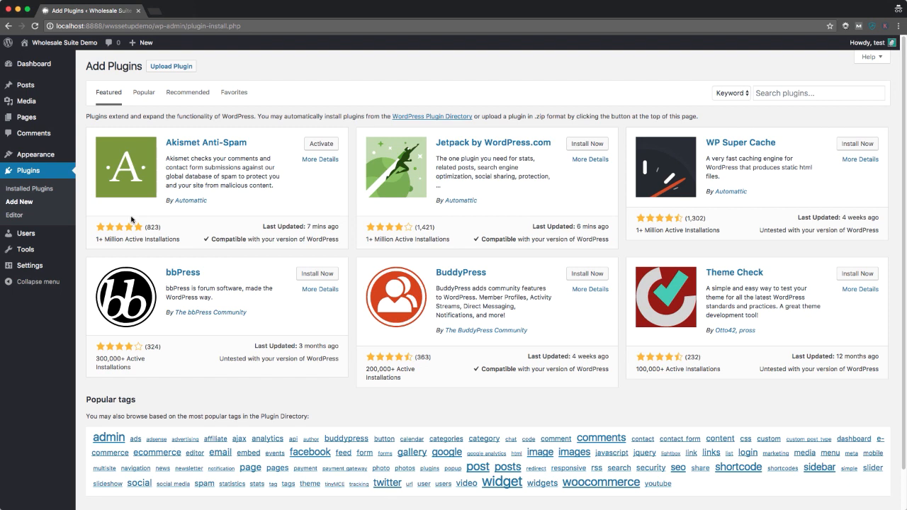
pyautogui.moveTo(206, 227)
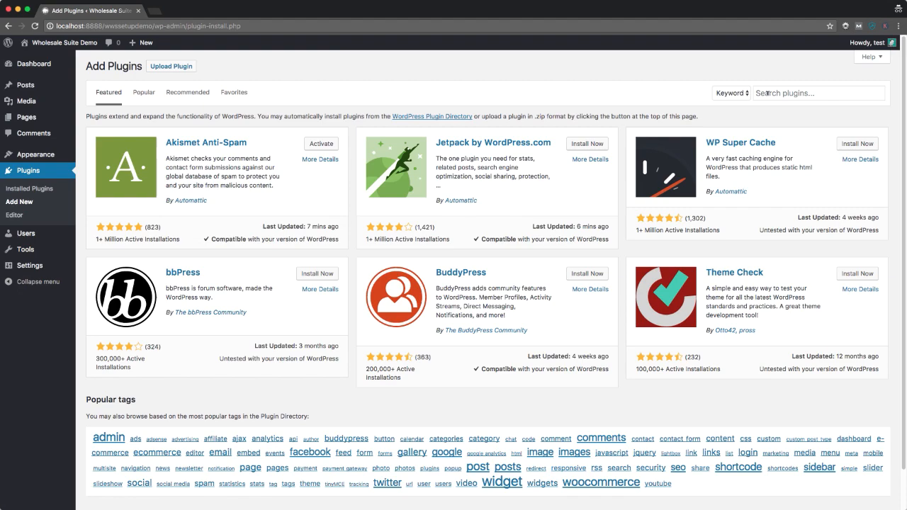
# - Search plugins for 'woocommerce', then install and activate the WooCommerce plugin
pyautogui.write('woocom')
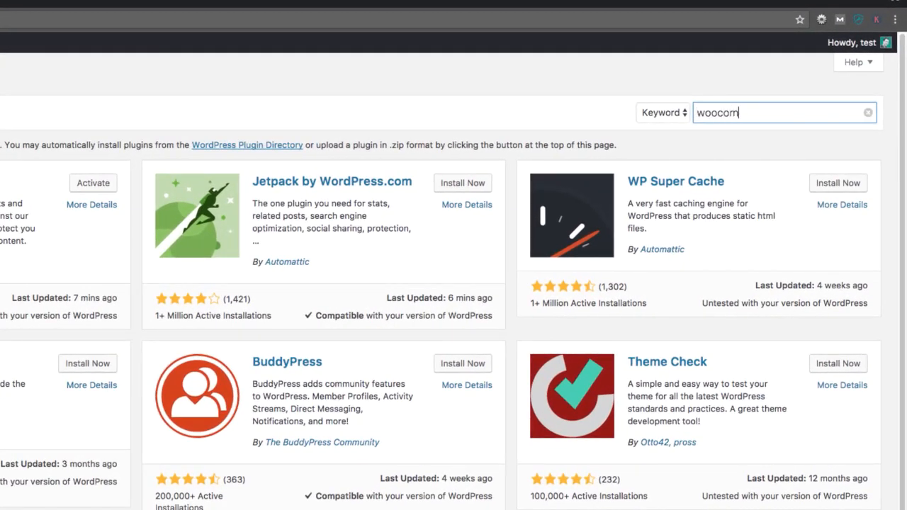
pyautogui.write('merce')
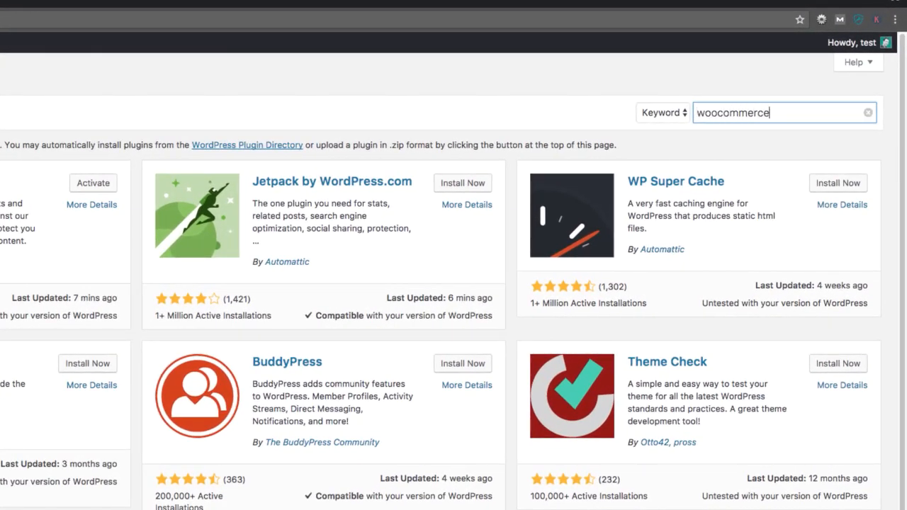
pyautogui.press('Return')
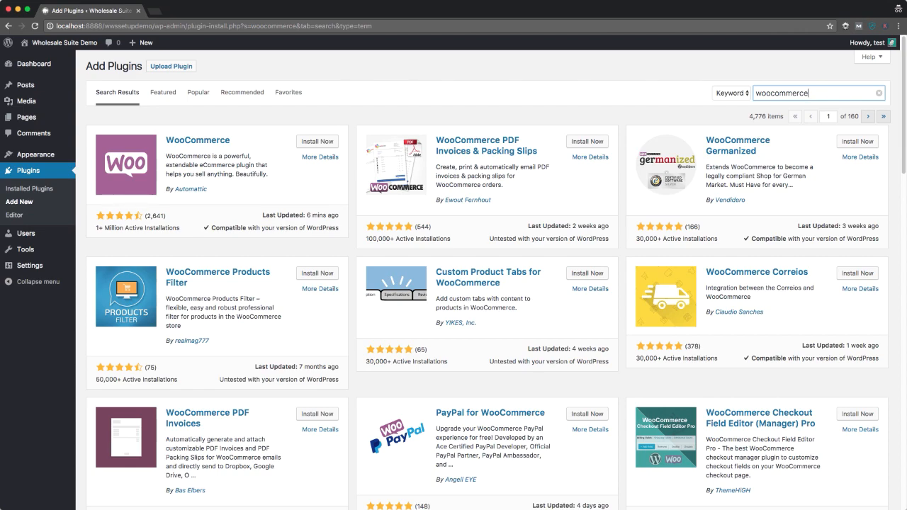
pyautogui.click(318, 141)
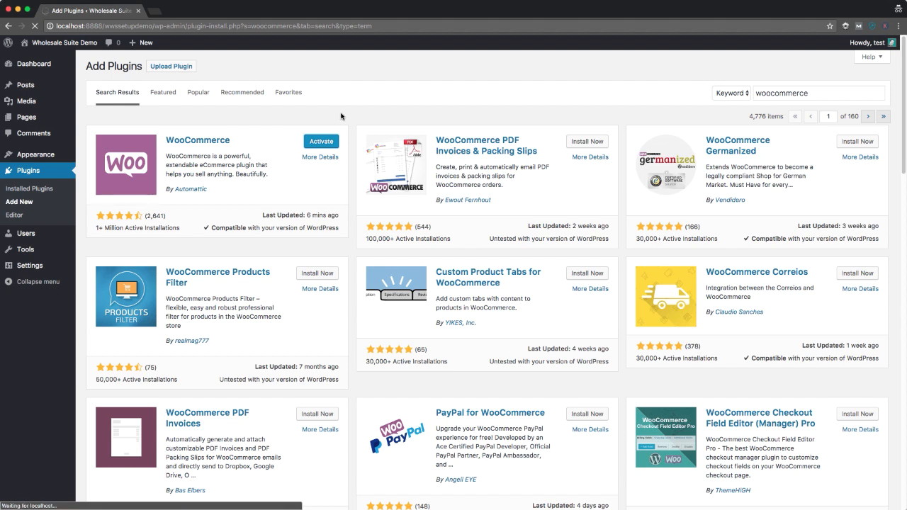
pyautogui.click(321, 141)
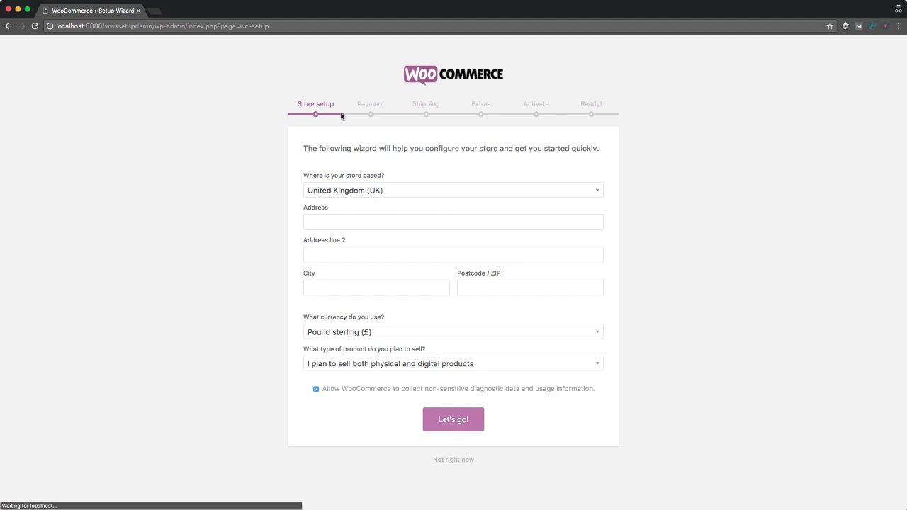
pyautogui.moveTo(474, 88)
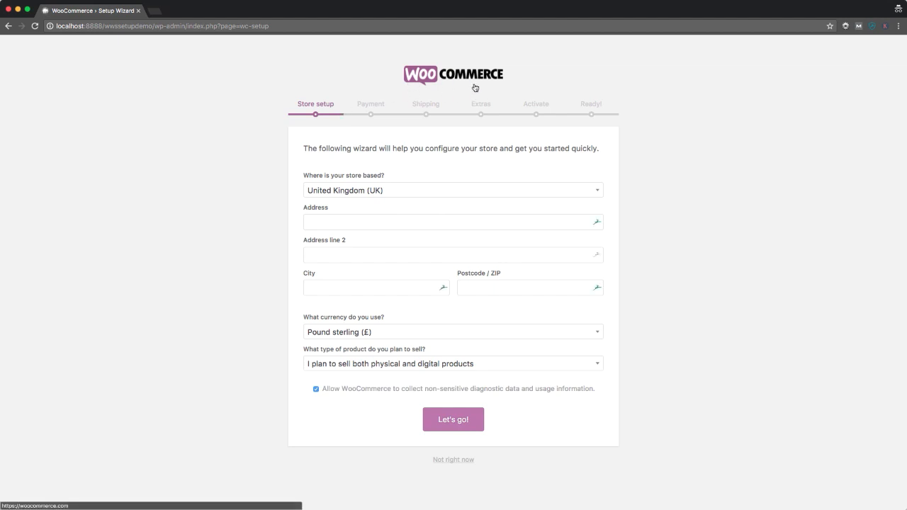
pyautogui.moveTo(495, 189)
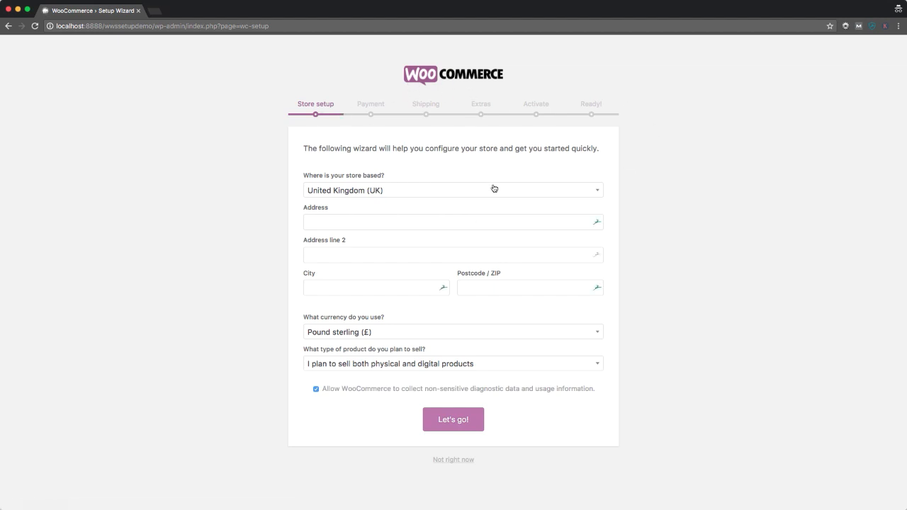
# - Enter 123 Test Lane, Brisbane 4000, Australia — Queensland as the store address and submit
pyautogui.click(453, 190)
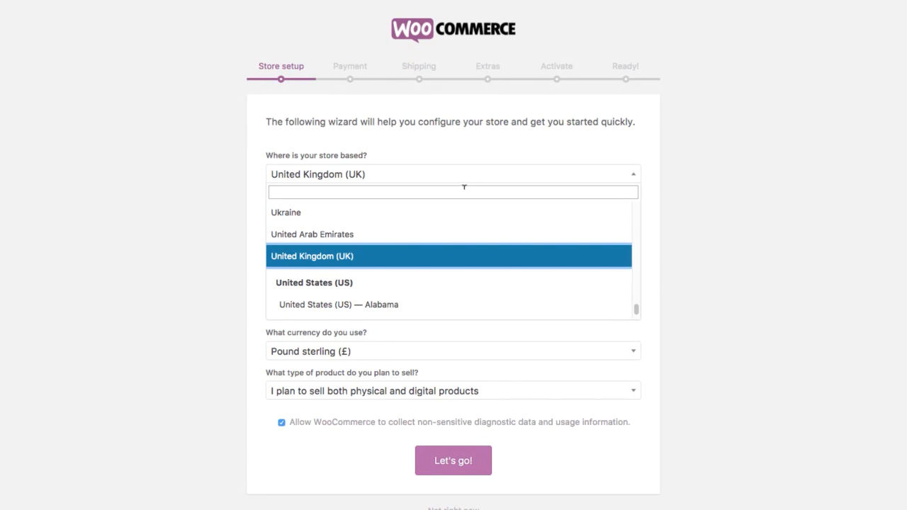
pyautogui.write('au')
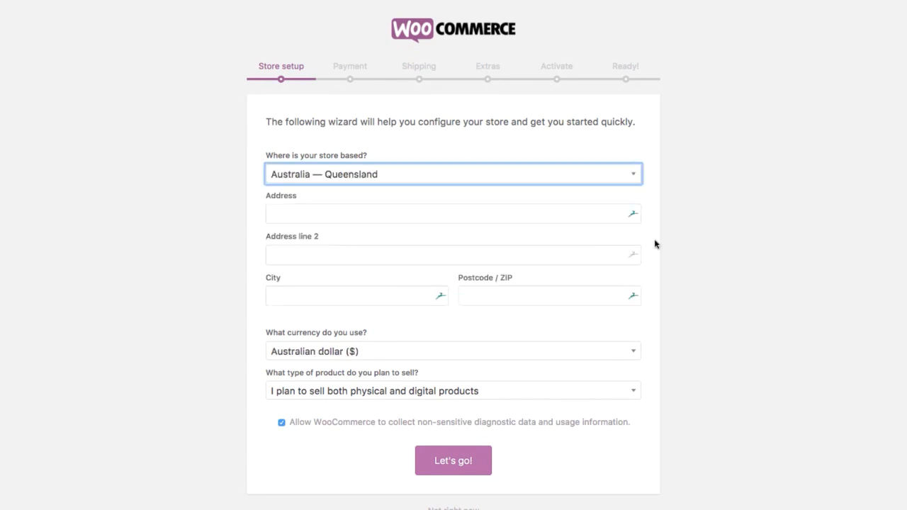
pyautogui.click(453, 213)
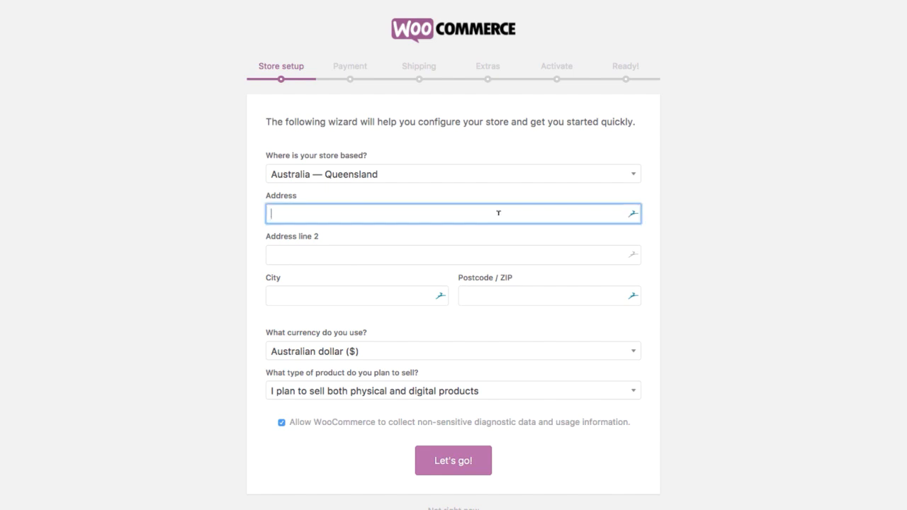
pyautogui.write('123 Test Lane')
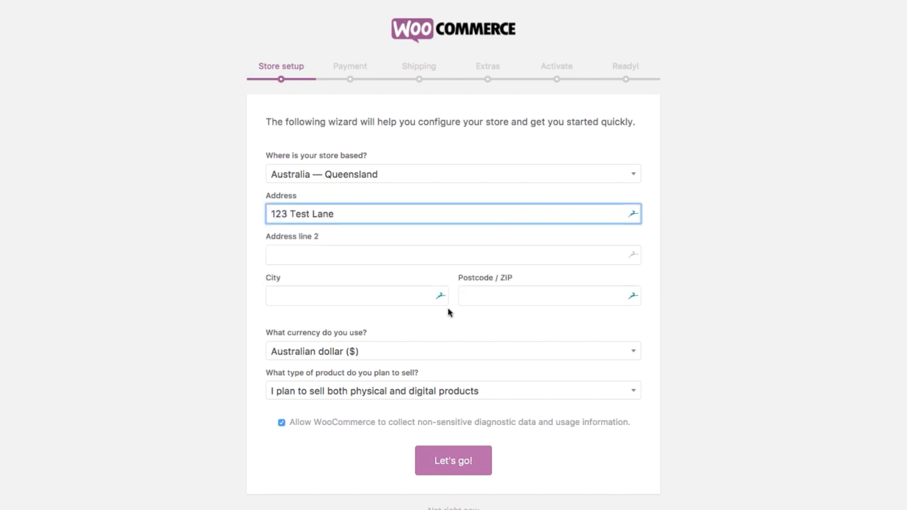
pyautogui.write('Brisbane')
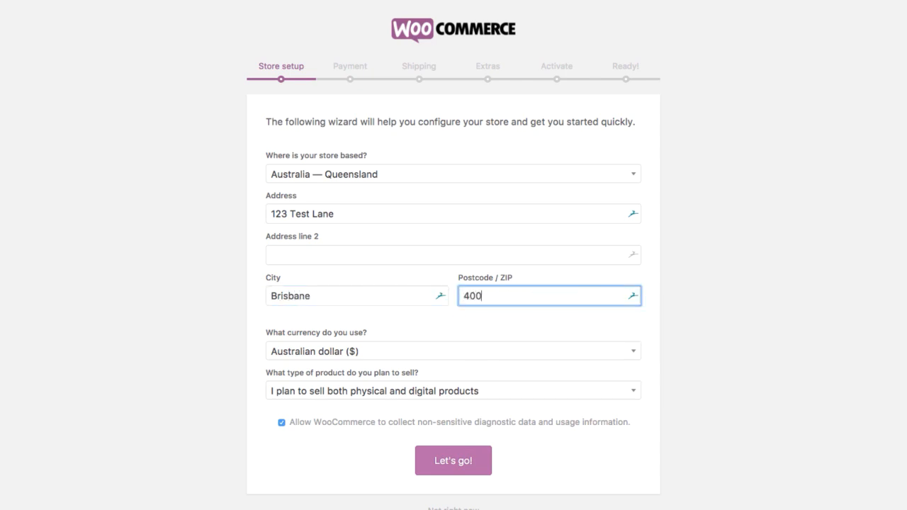
pyautogui.write('0')
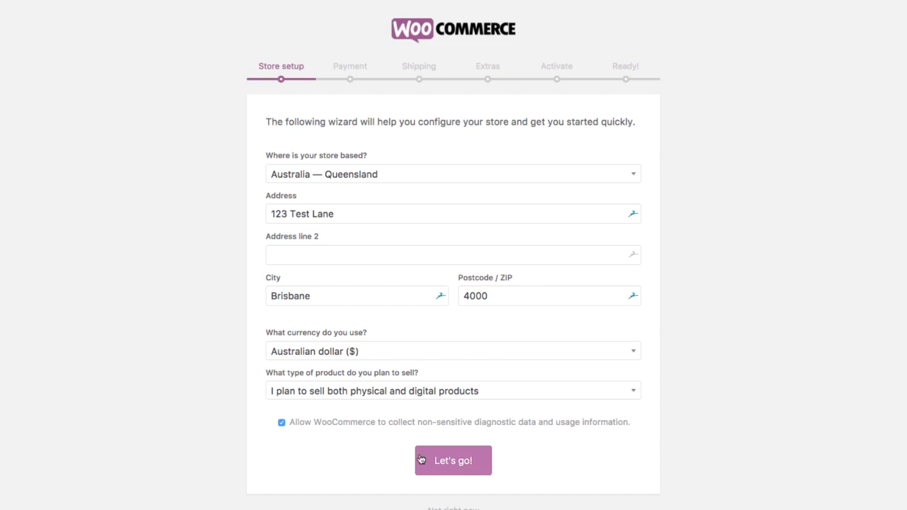
pyautogui.click(453, 460)
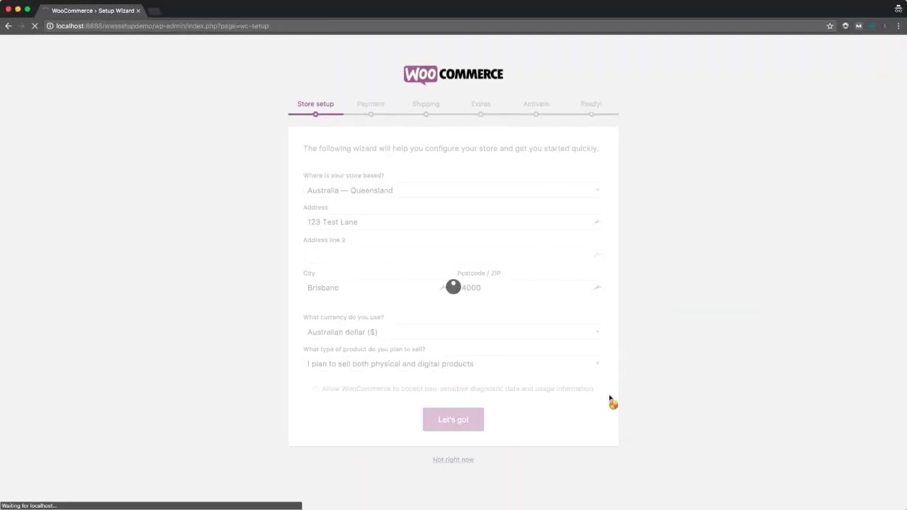
# - Expand Offline Payments and continue past the payment step, keeping Stripe enabled
pyautogui.click(453, 418)
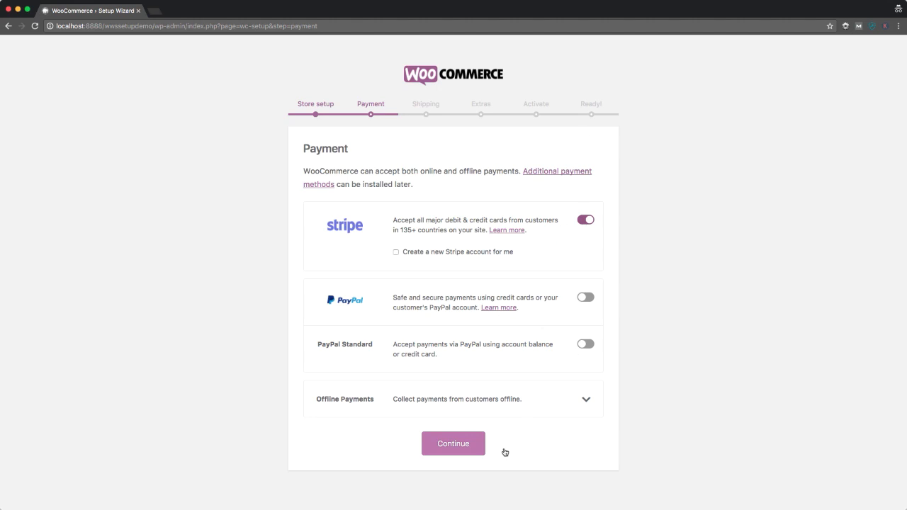
pyautogui.click(585, 399)
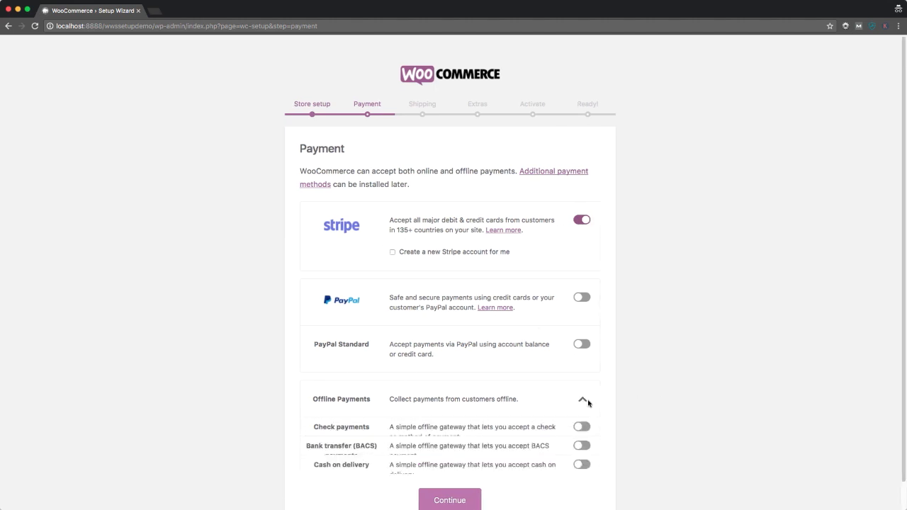
pyautogui.click(584, 399)
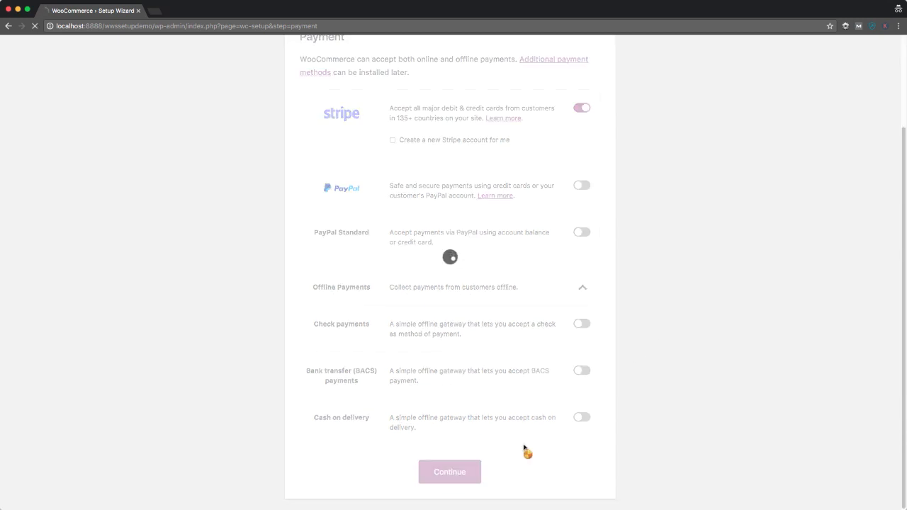
pyautogui.click(449, 471)
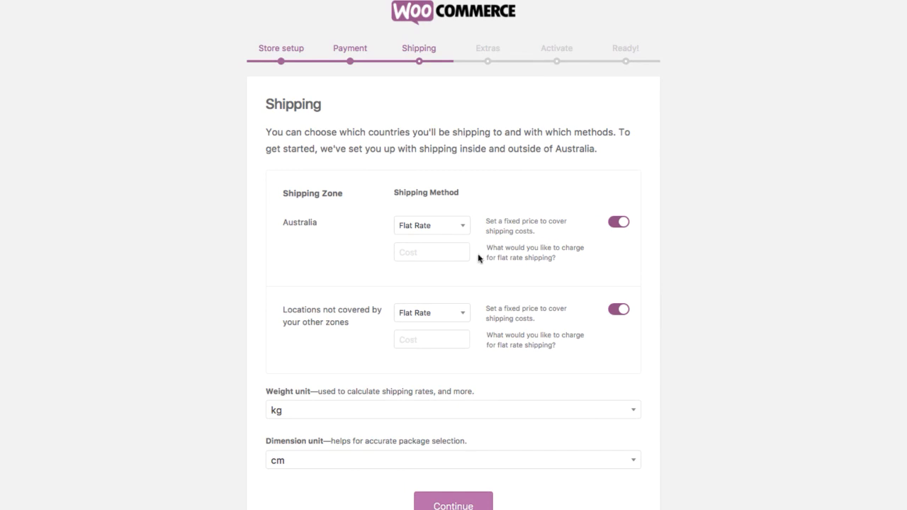
# - Set the Australia flat rate shipping cost to 10 and continue
pyautogui.click(432, 252)
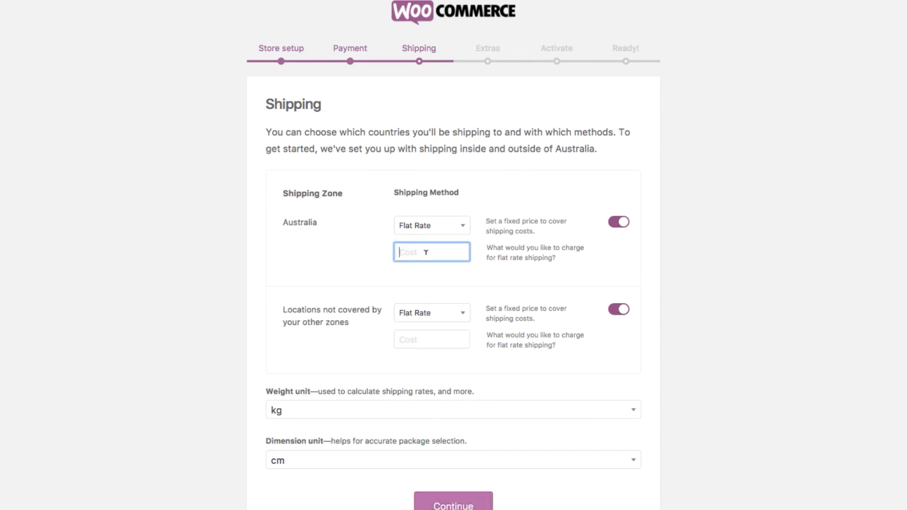
pyautogui.write('10')
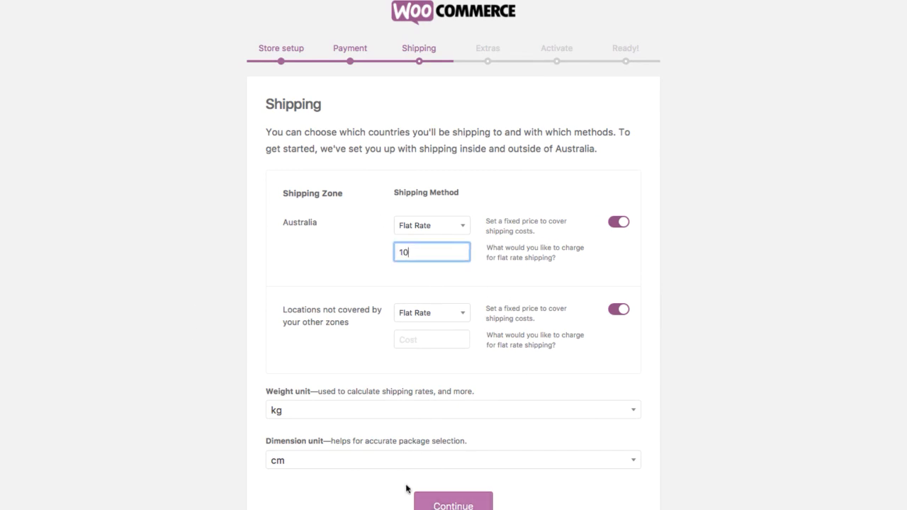
pyautogui.click(453, 501)
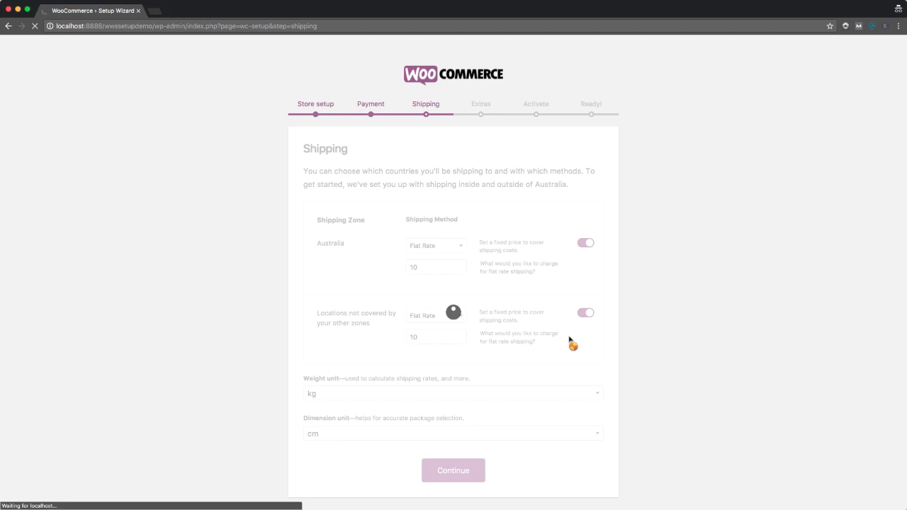
pyautogui.click(453, 469)
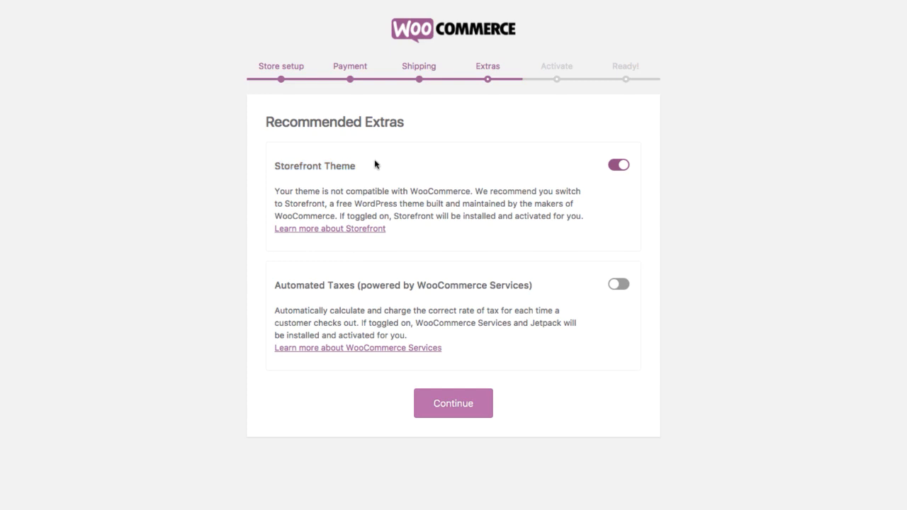
pyautogui.moveTo(312, 98)
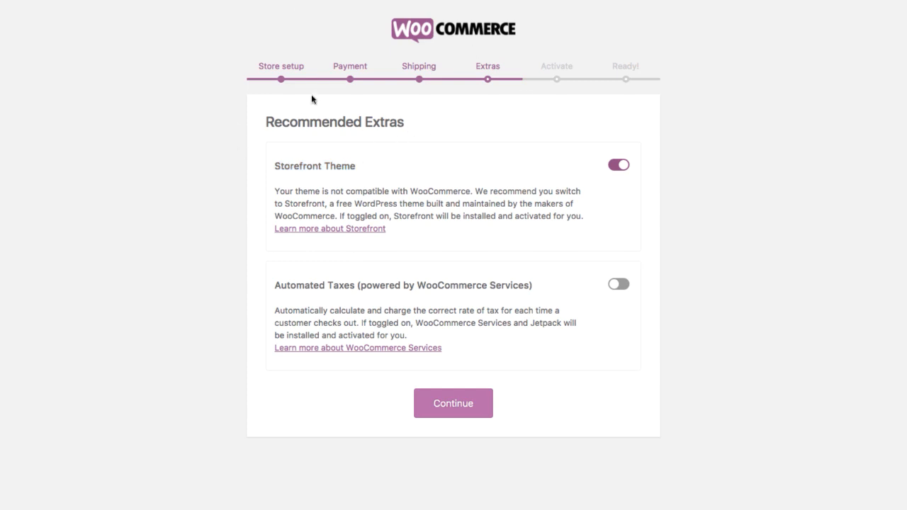
pyautogui.moveTo(277, 161)
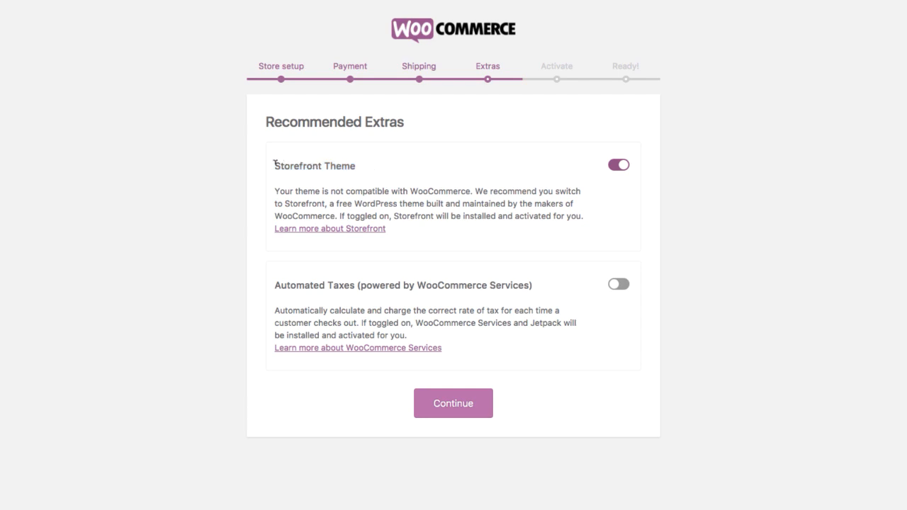
pyautogui.moveTo(328, 165)
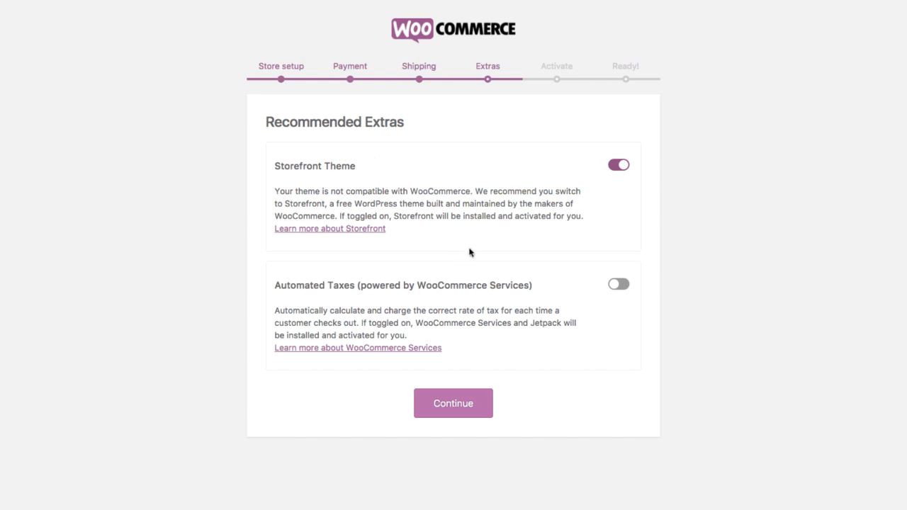
# - Continue past Recommended Extras, skip the Jetpack step, and choose 'Create a product'
pyautogui.click(452, 402)
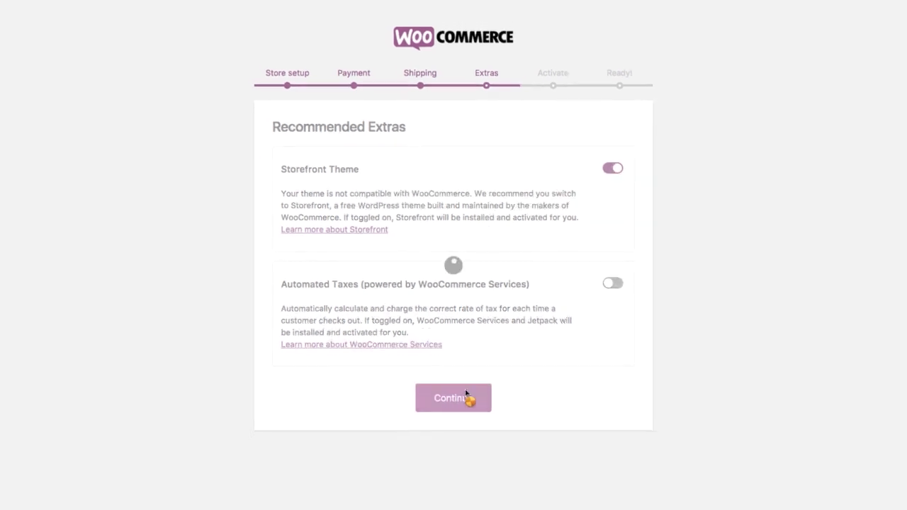
pyautogui.click(452, 397)
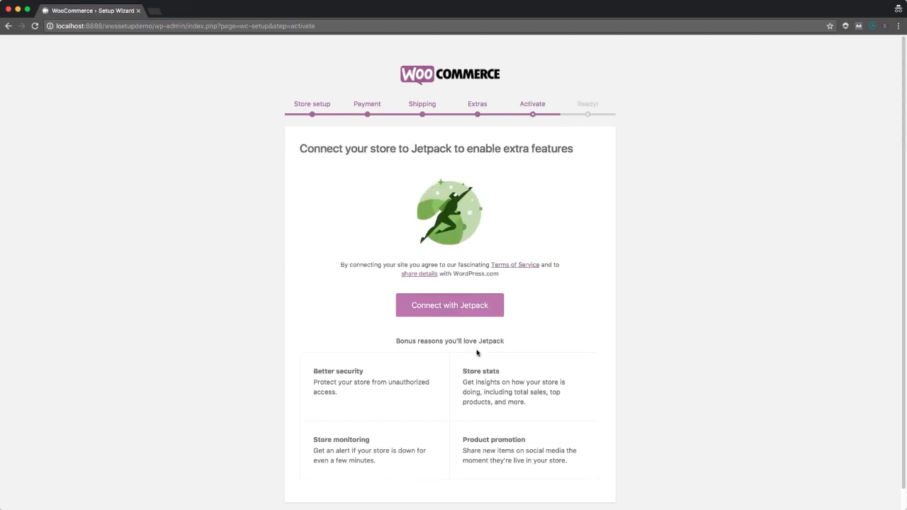
pyautogui.scroll(-3)
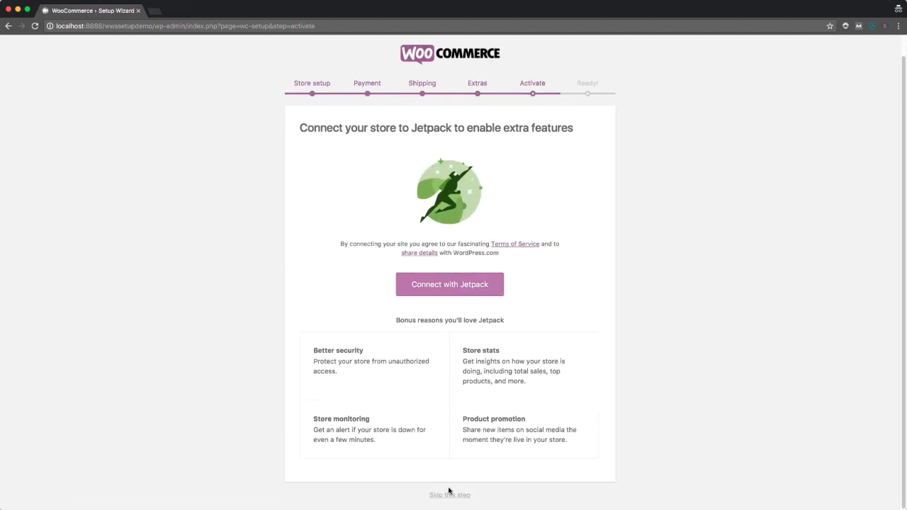
pyautogui.click(449, 495)
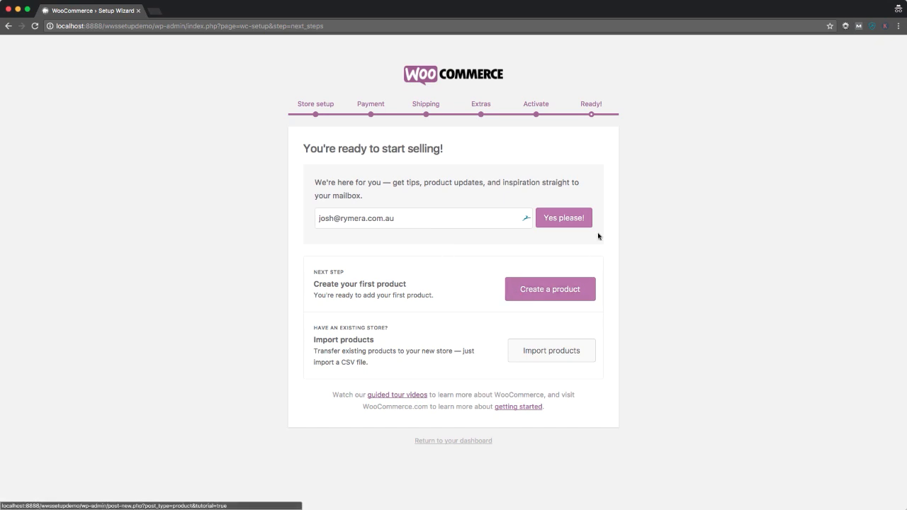
pyautogui.click(550, 288)
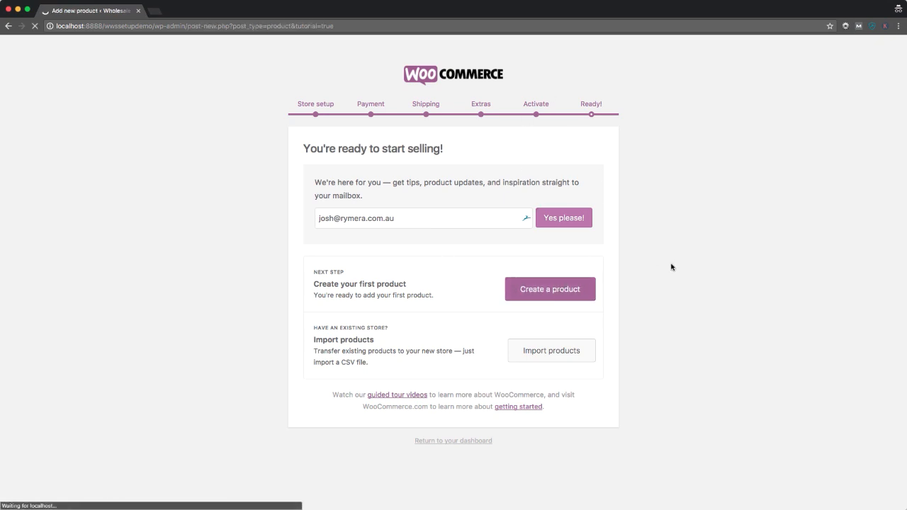
# - Publish A Test Product described 'This is the description of my product.' at price 100
pyautogui.click(550, 288)
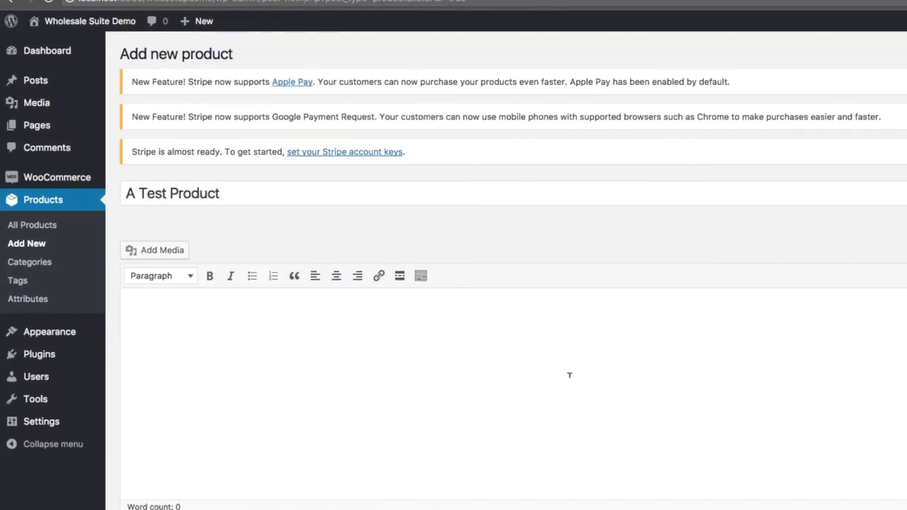
pyautogui.write('This is the')
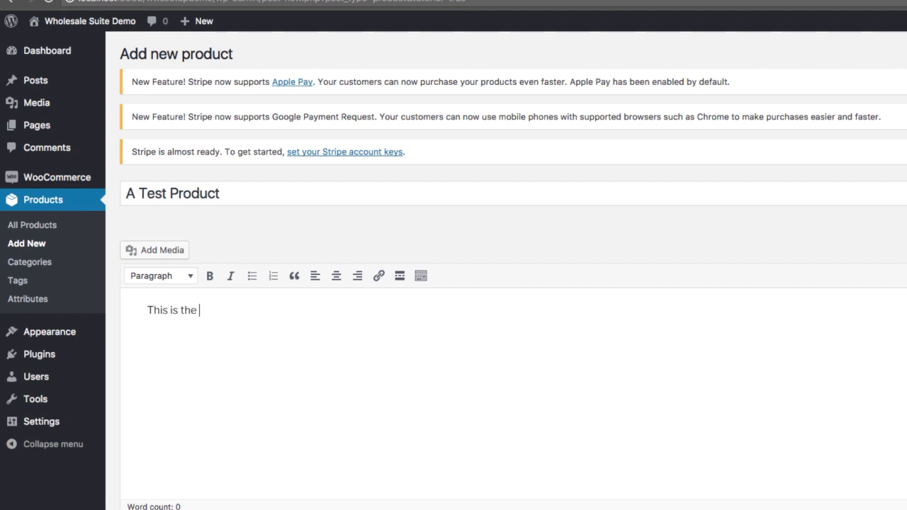
pyautogui.write('description of my produ')
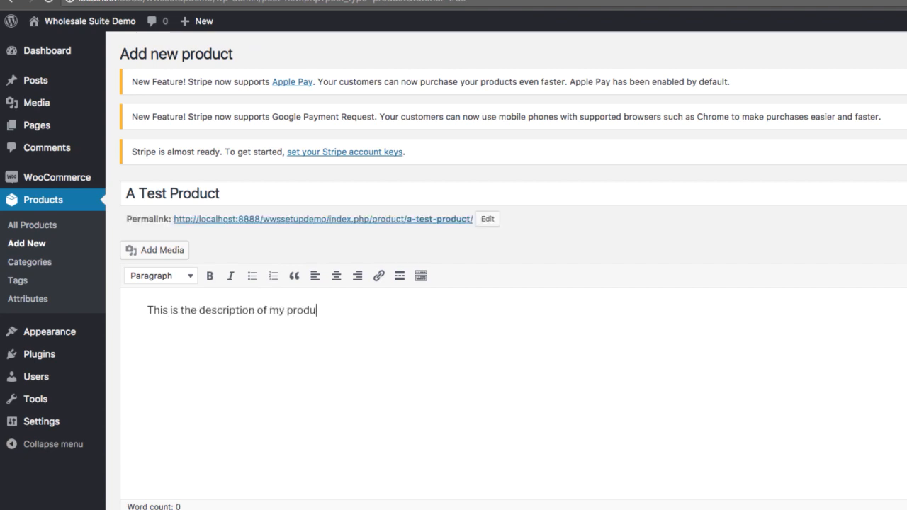
pyautogui.write('ct.')
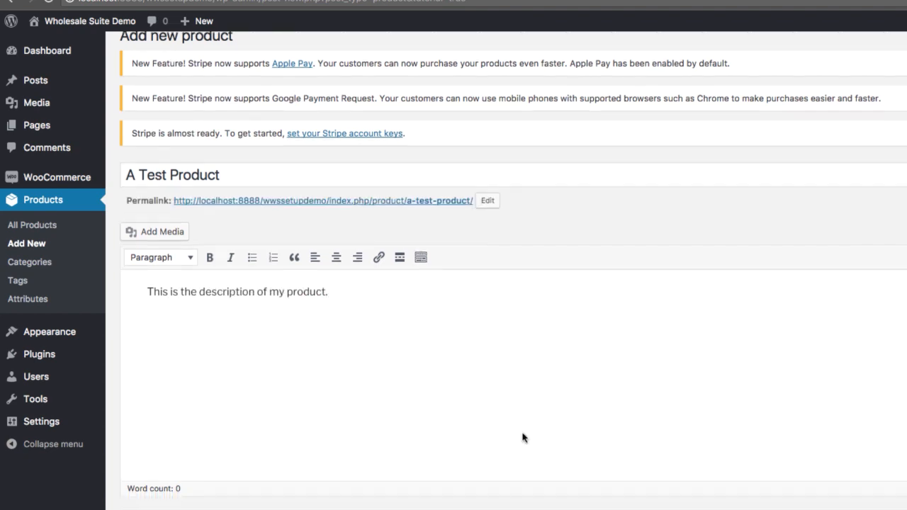
pyautogui.scroll(-3)
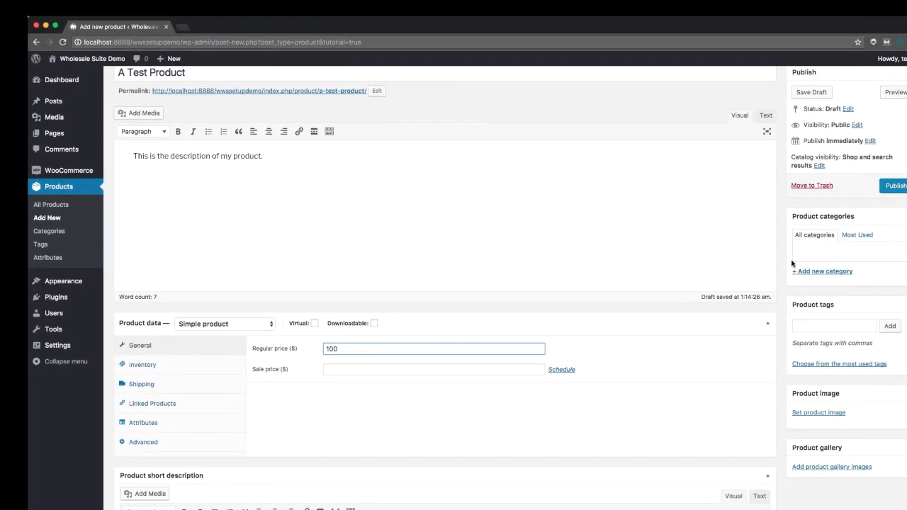
pyautogui.click(894, 185)
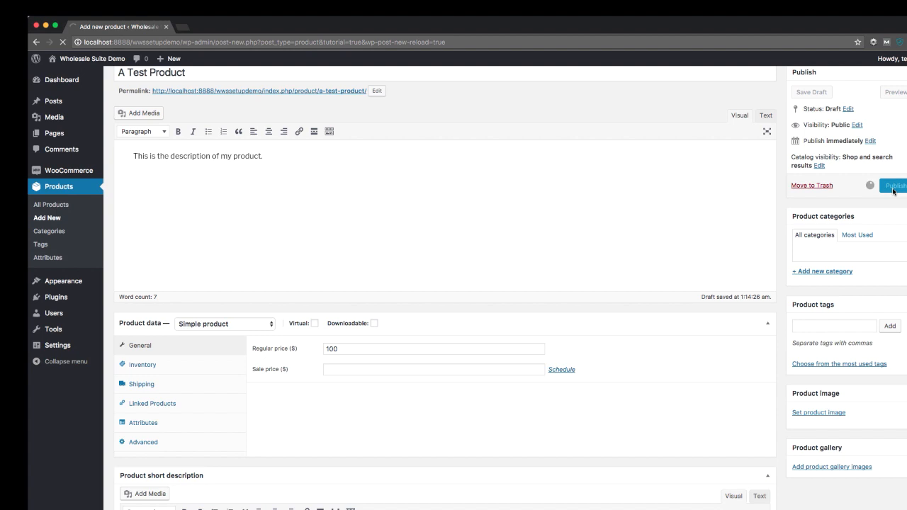
pyautogui.click(895, 185)
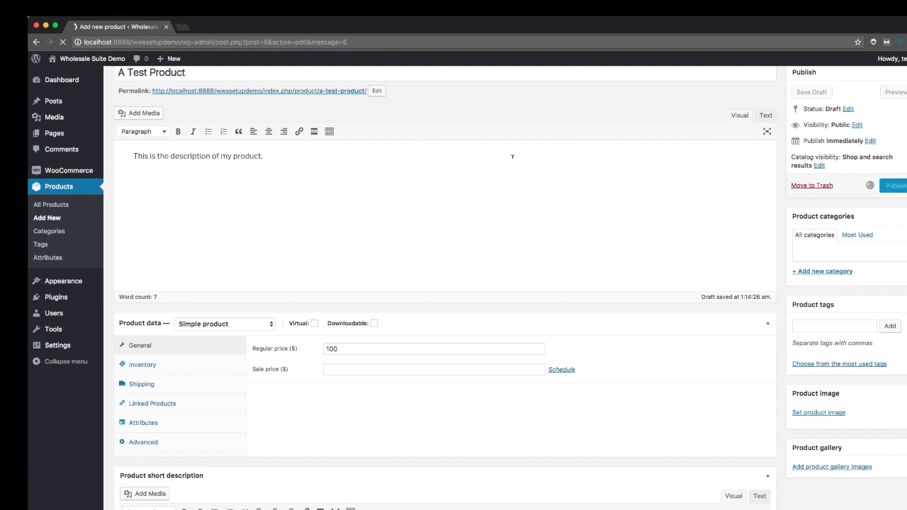
pyautogui.click(895, 185)
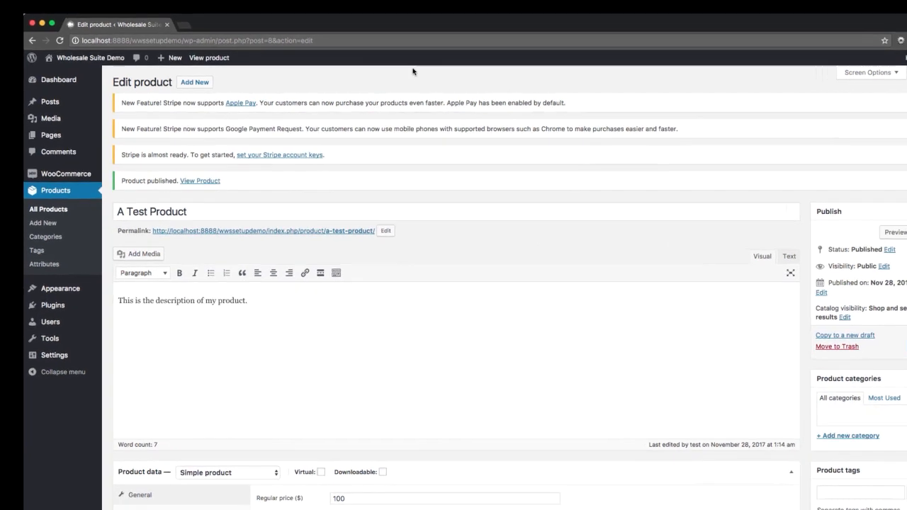
# - View A Test Product on the storefront at $100.00 and add one to the cart
pyautogui.click(248, 13)
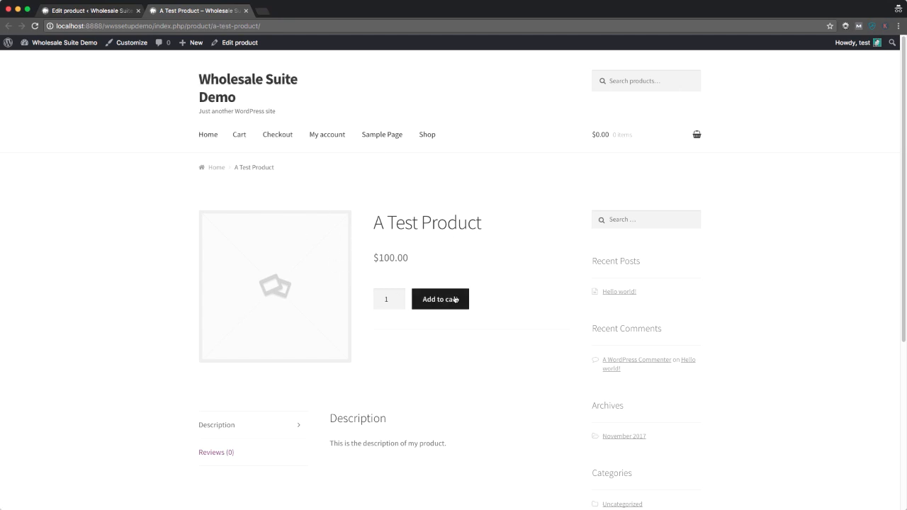
pyautogui.click(439, 298)
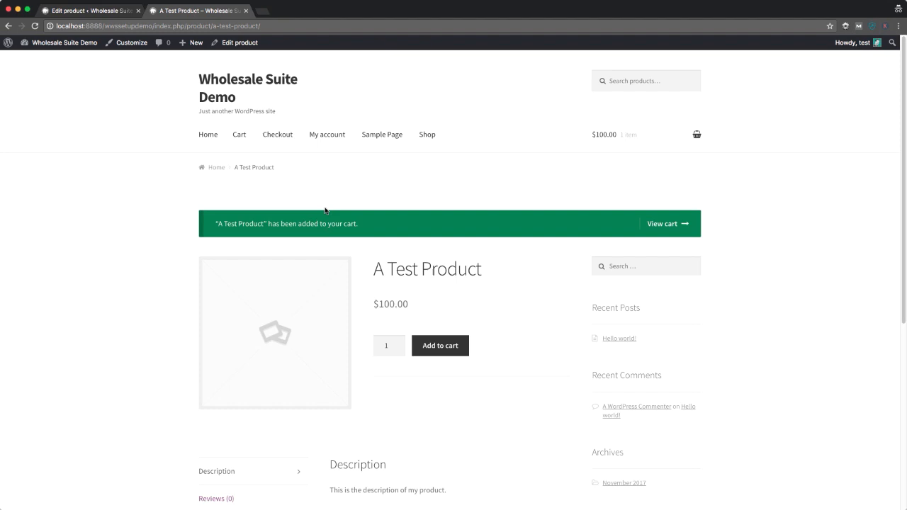
pyautogui.moveTo(386, 298)
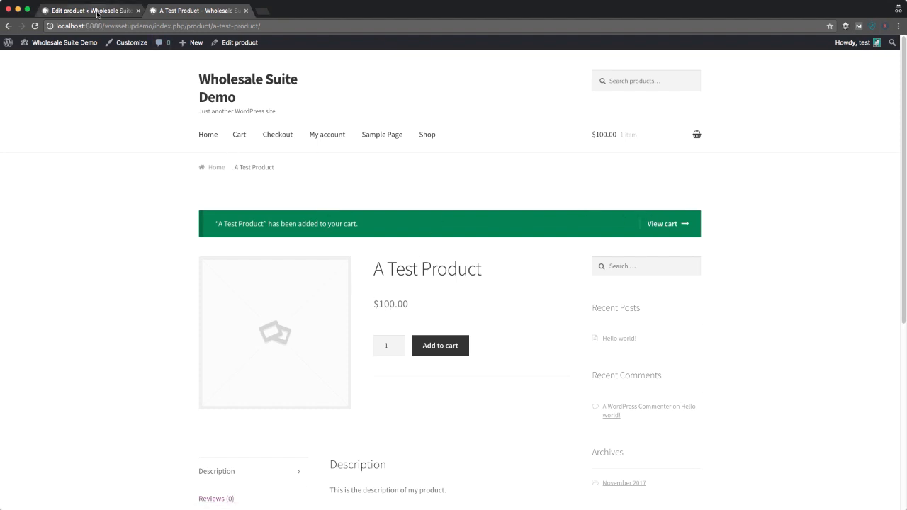
pyautogui.moveTo(92, 10)
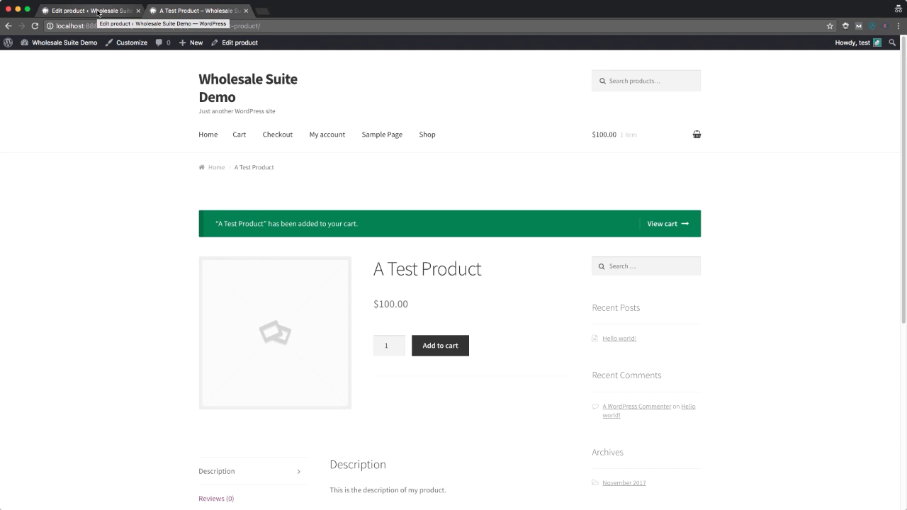
# - Search plugins for 'woocommerce wholesale', then install and activate WooCommerce Wholesale Prices
pyautogui.click(90, 9)
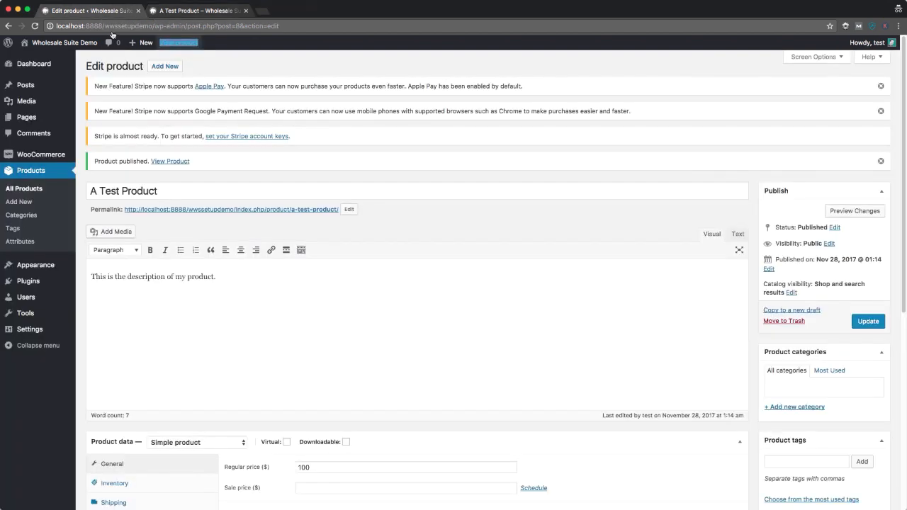
pyautogui.moveTo(242, 157)
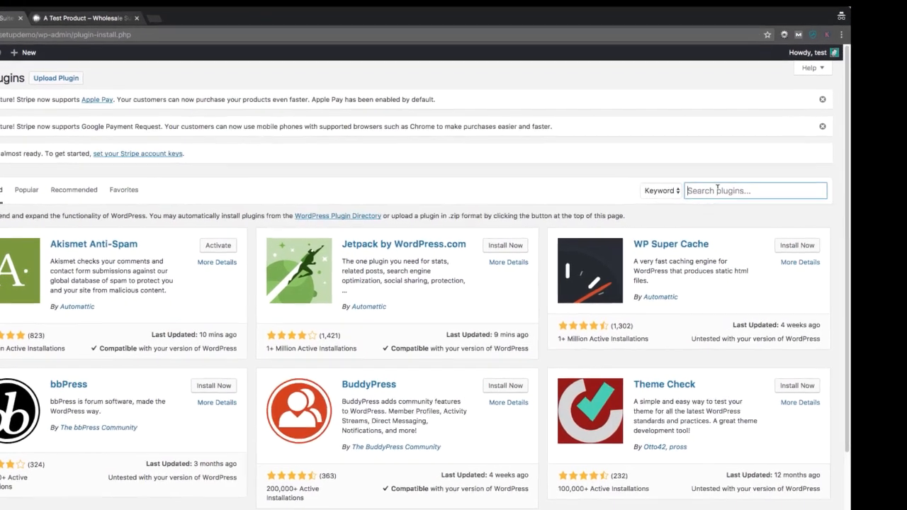
pyautogui.write('wooc')
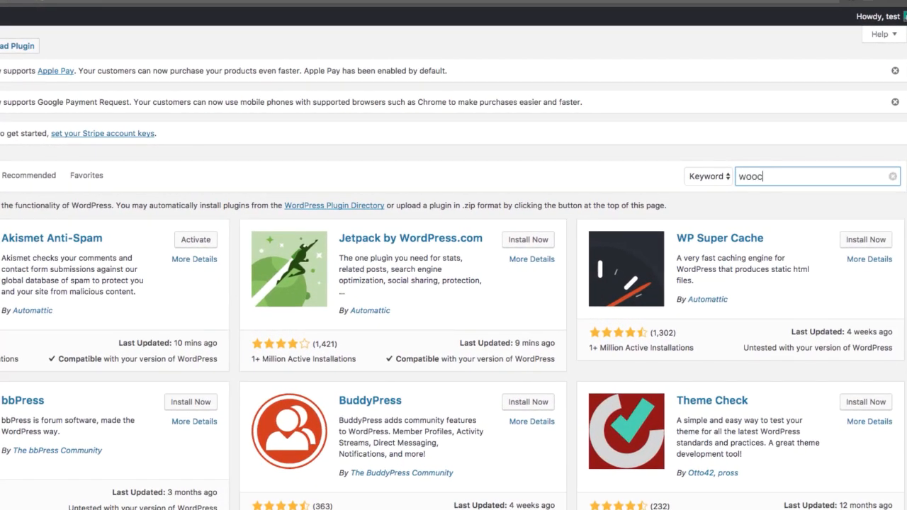
pyautogui.write('woocommerce wholesale')
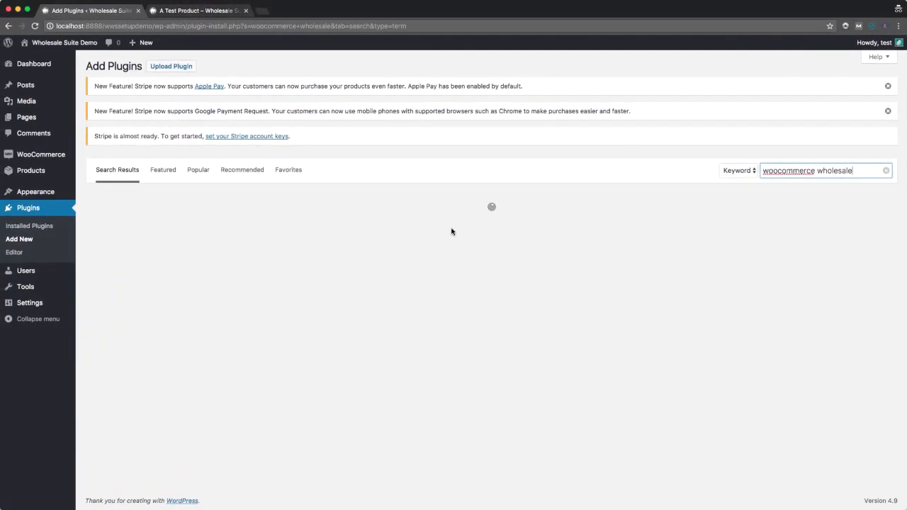
pyautogui.moveTo(433, 237)
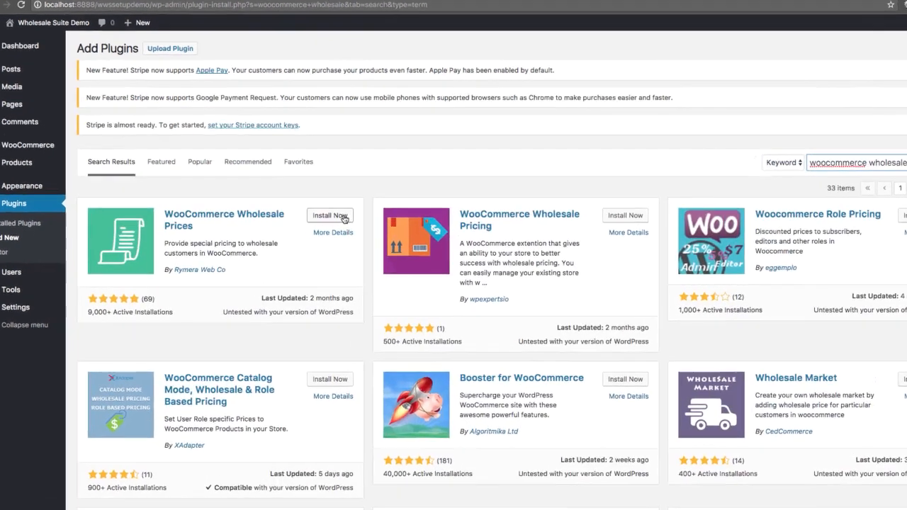
pyautogui.click(330, 215)
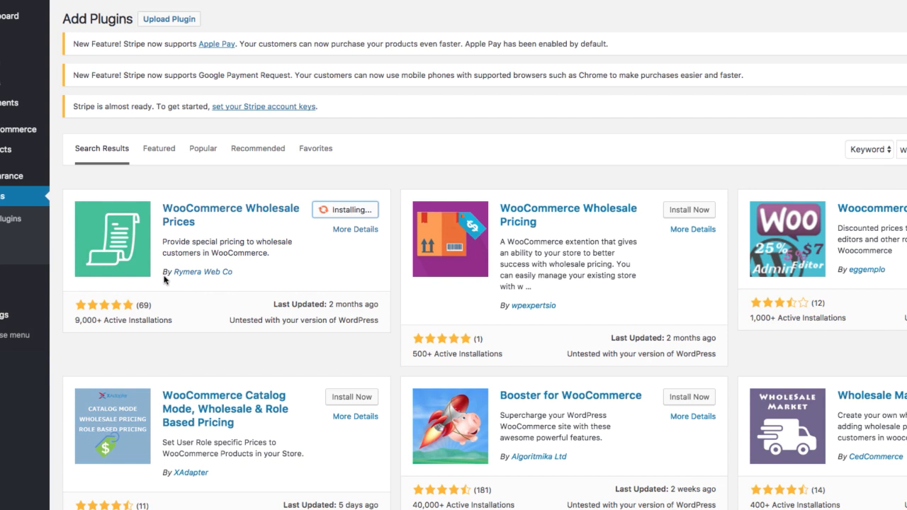
pyautogui.moveTo(329, 273)
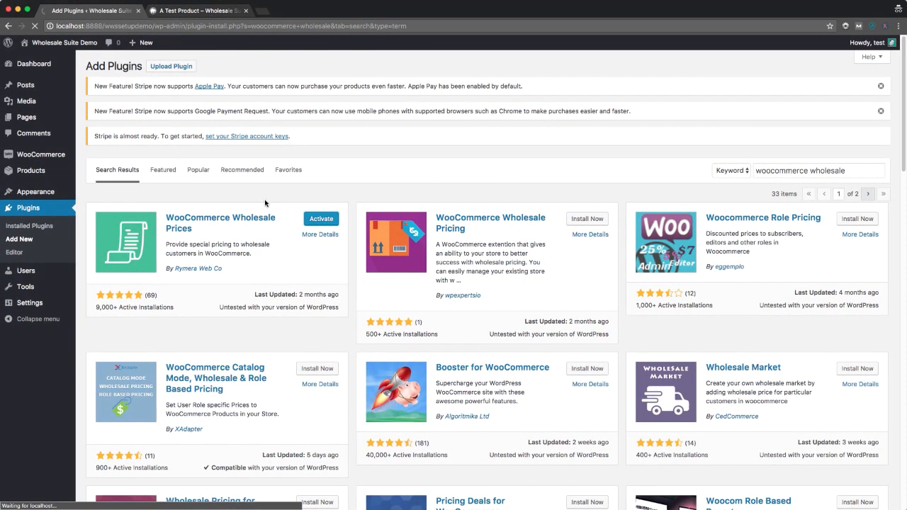
pyautogui.click(321, 218)
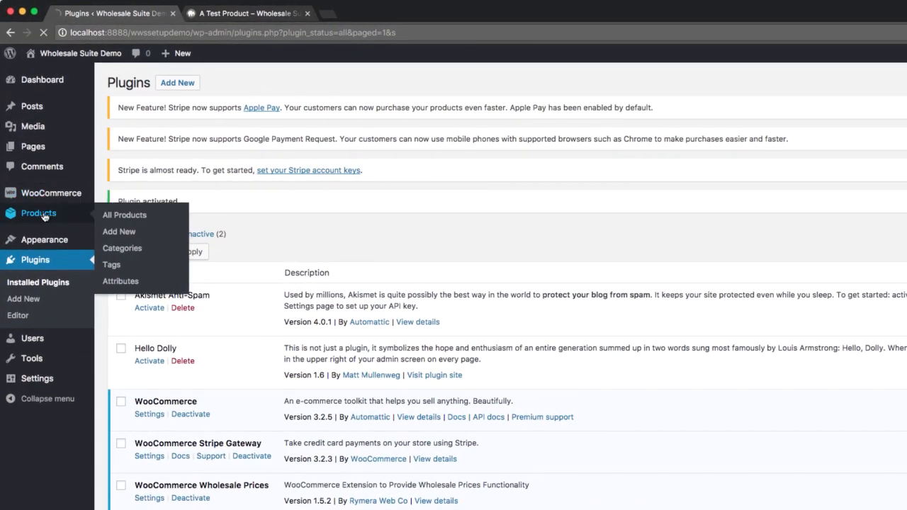
# - Edit A Test Product, enter 50 as the Wholesale Customer ($) price, and update it
pyautogui.click(124, 214)
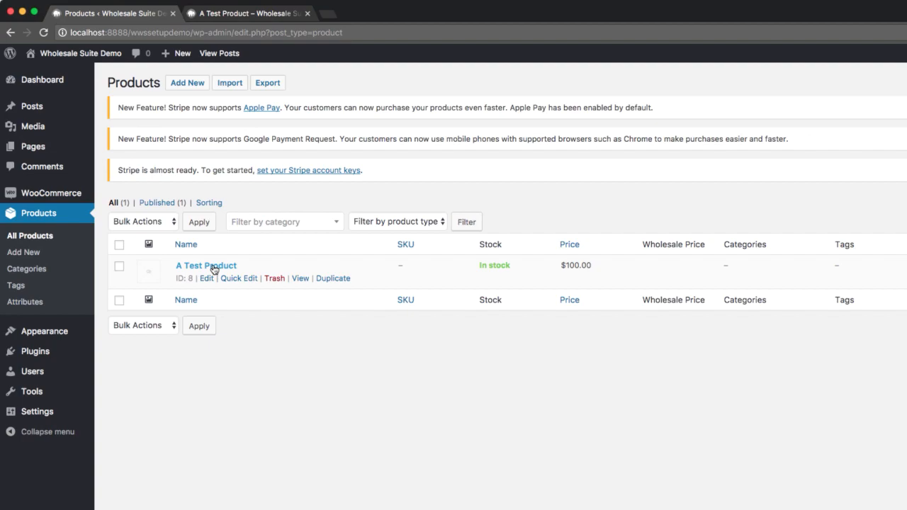
pyautogui.click(206, 265)
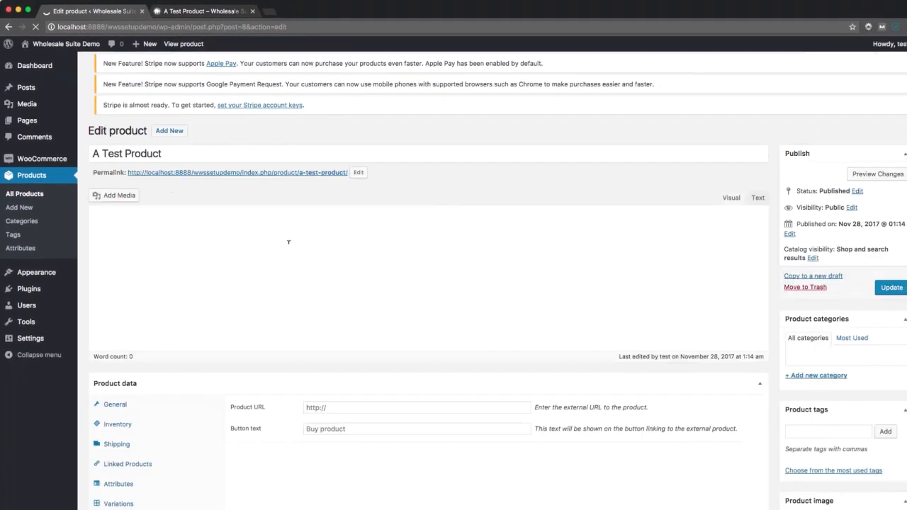
pyautogui.scroll(-3)
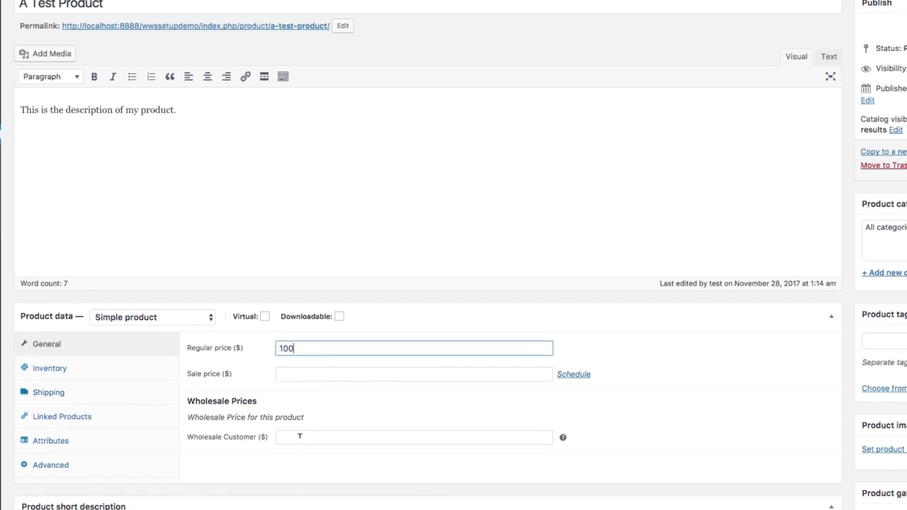
pyautogui.click(413, 437)
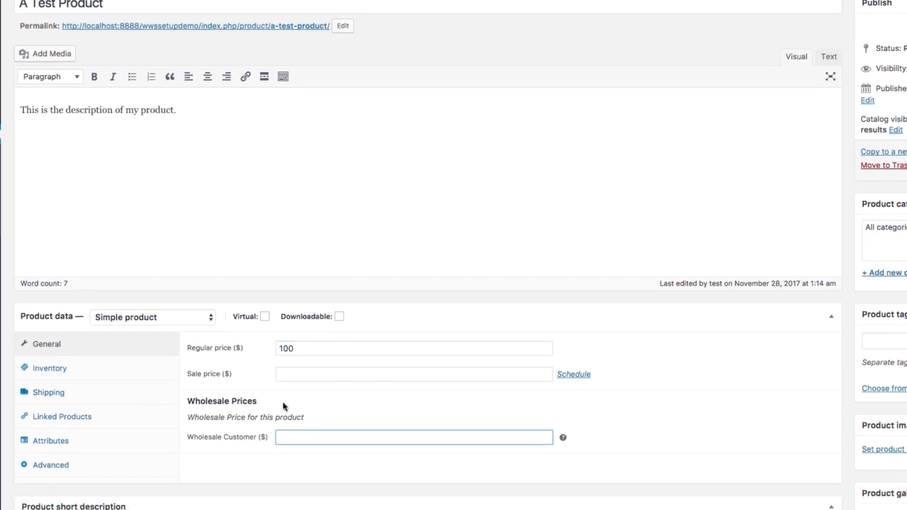
pyautogui.write('1')
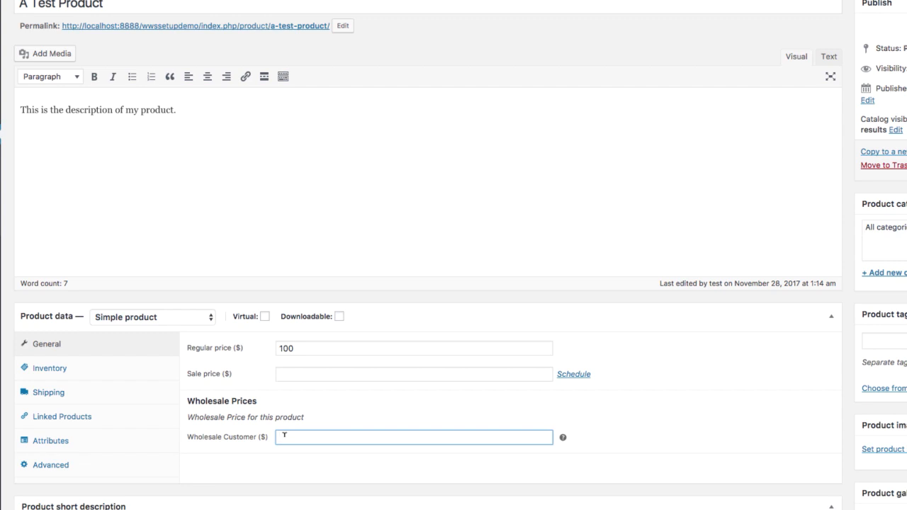
pyautogui.write('50')
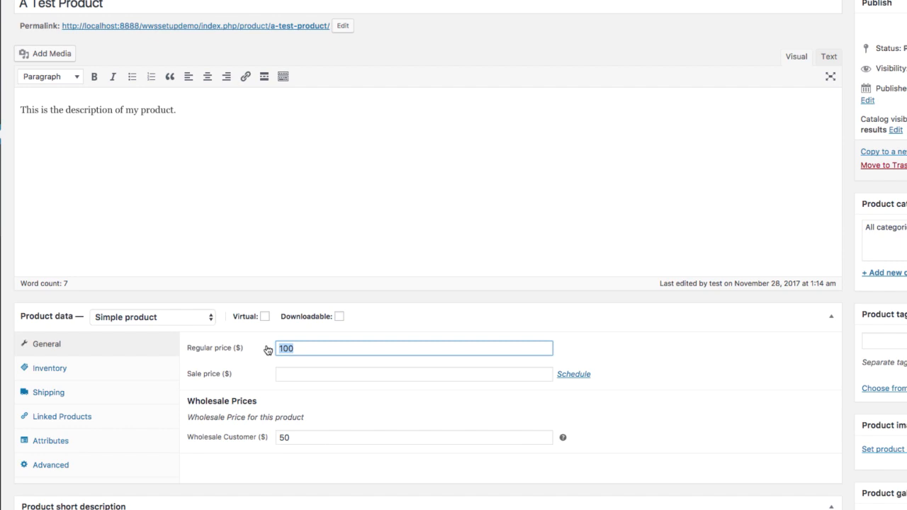
pyautogui.click(414, 437)
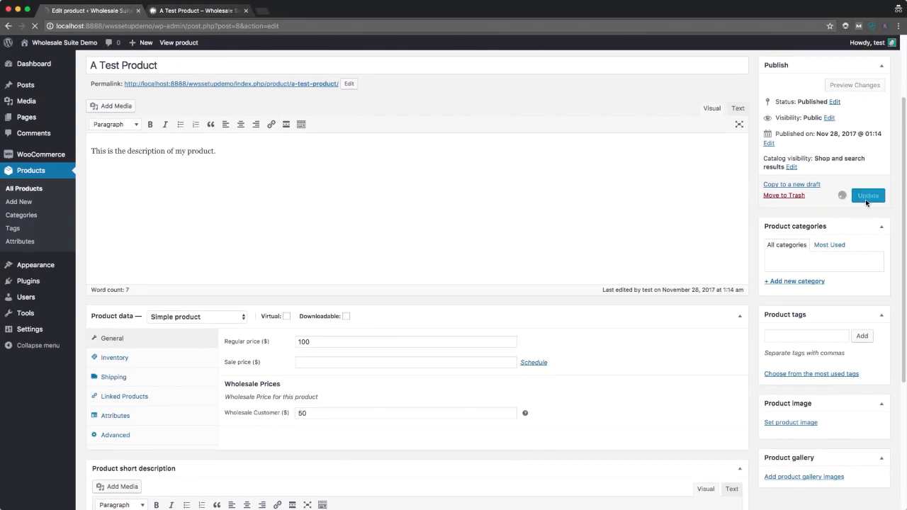
pyautogui.click(867, 195)
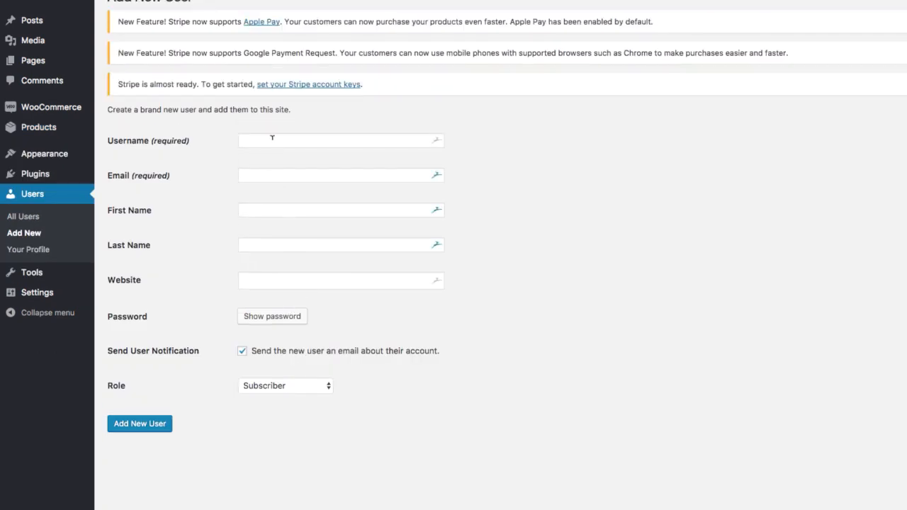
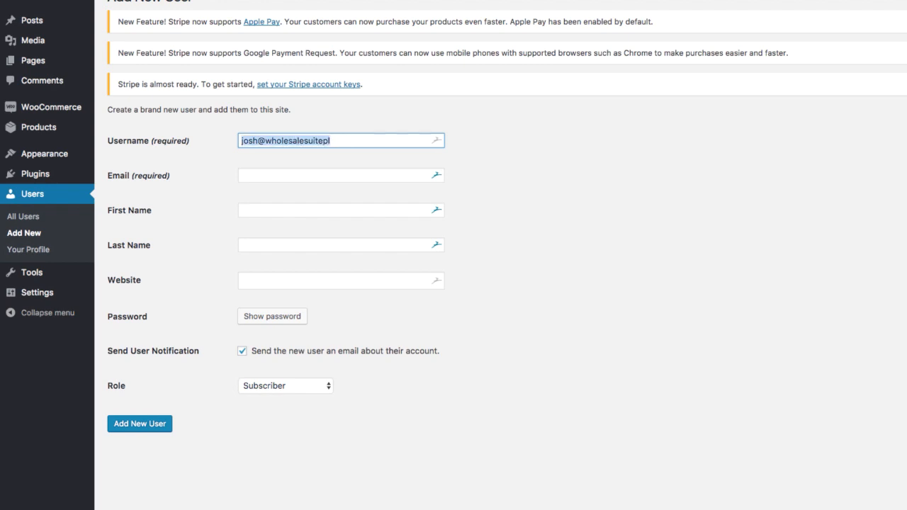
pyautogui.write('wholes')
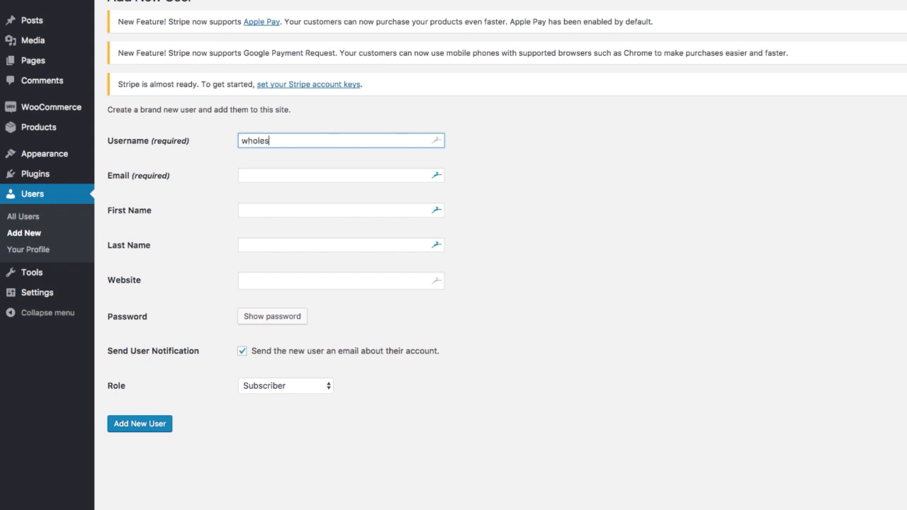
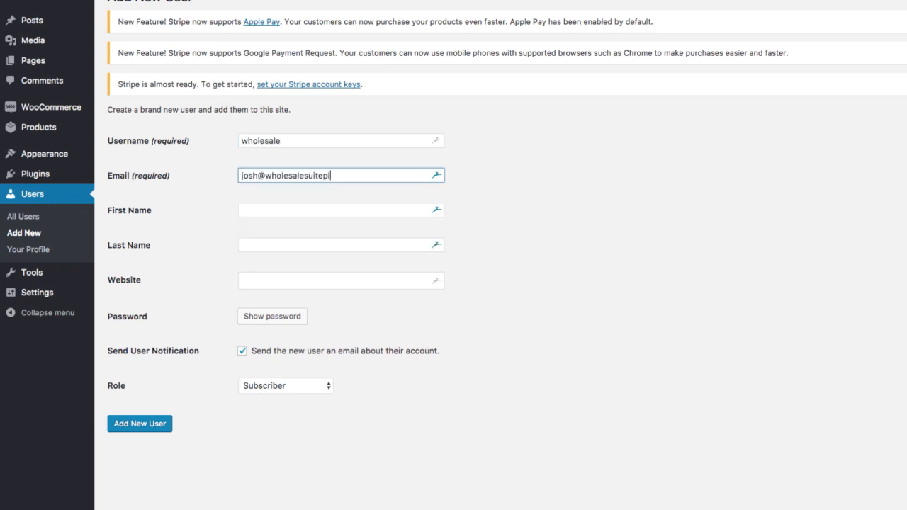
pyautogui.click(340, 210)
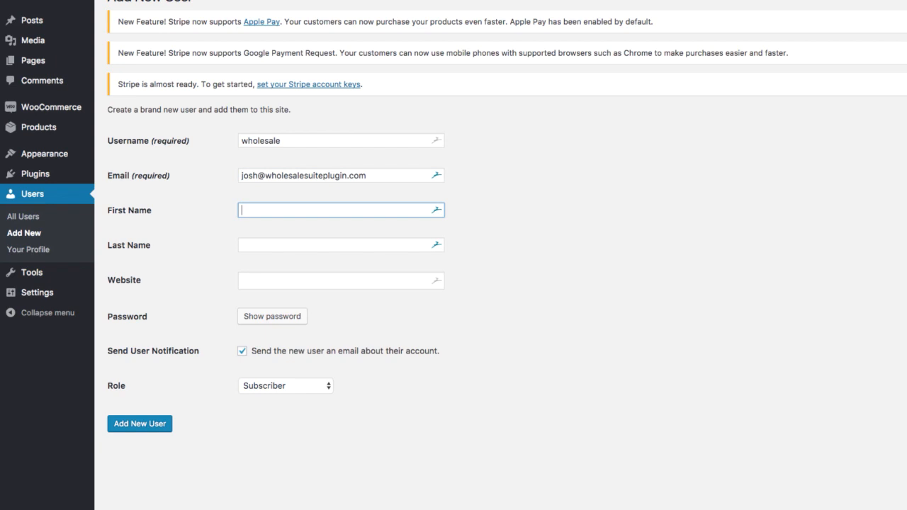
pyautogui.write("Josh's")
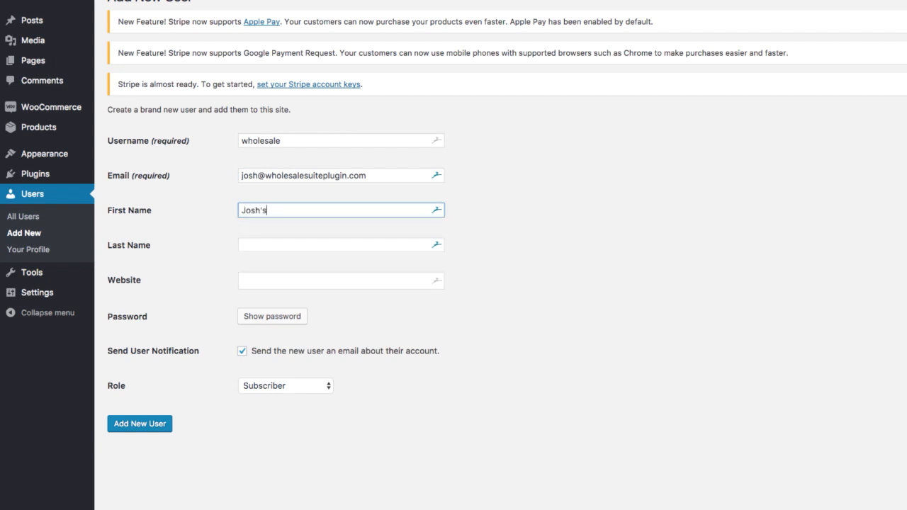
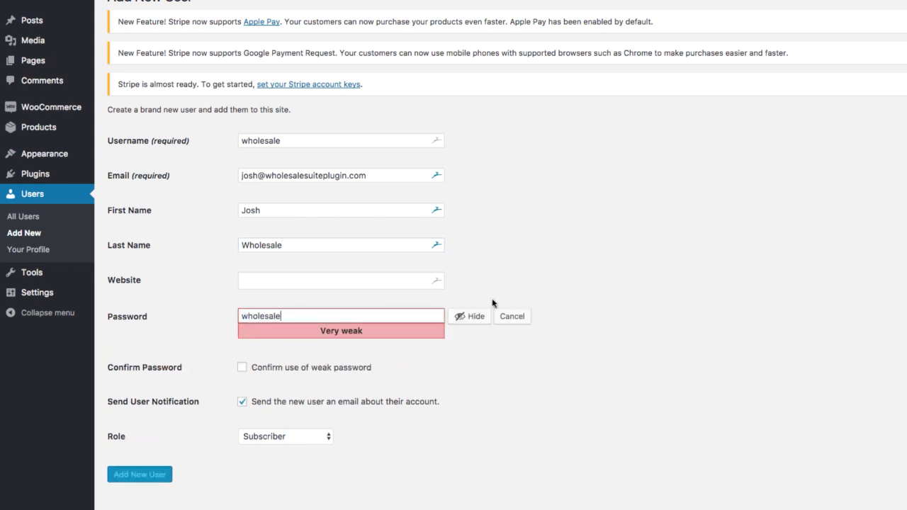
pyautogui.click(242, 367)
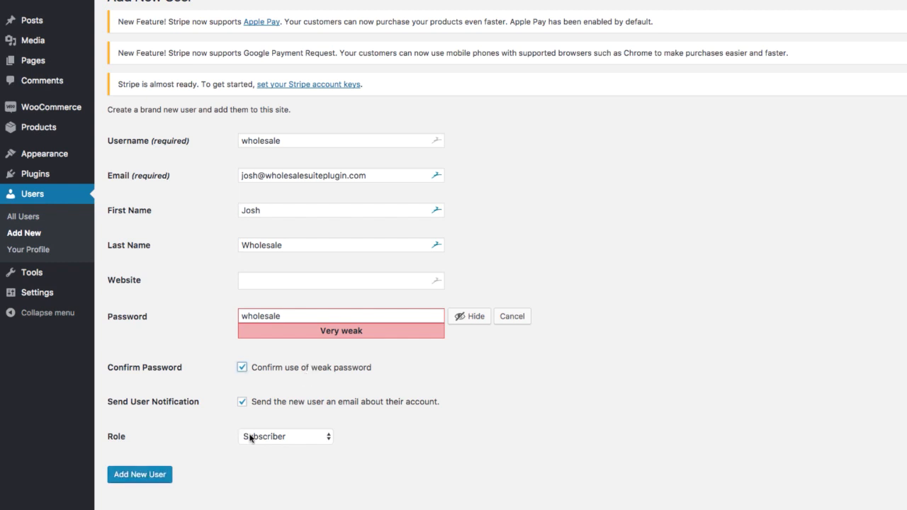
# - Assign the Wholesale Customer role and create the wholesale user account
pyautogui.click(286, 436)
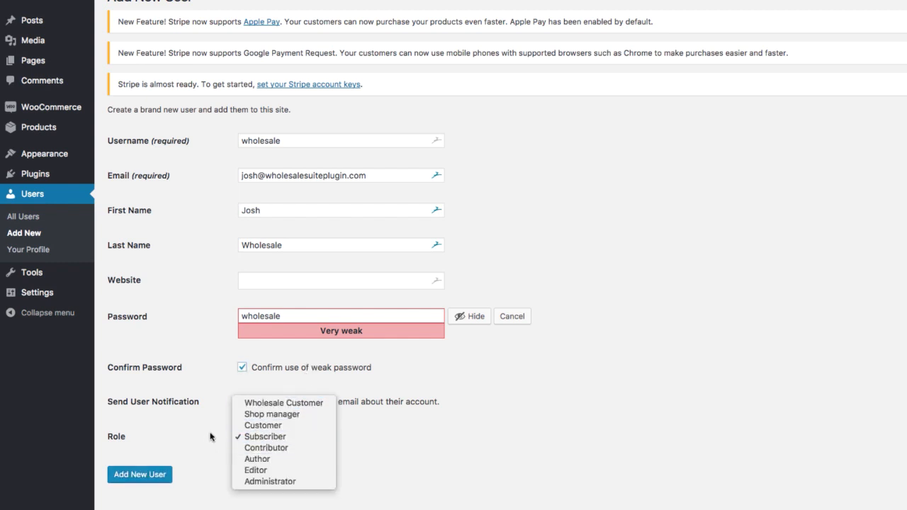
pyautogui.click(265, 436)
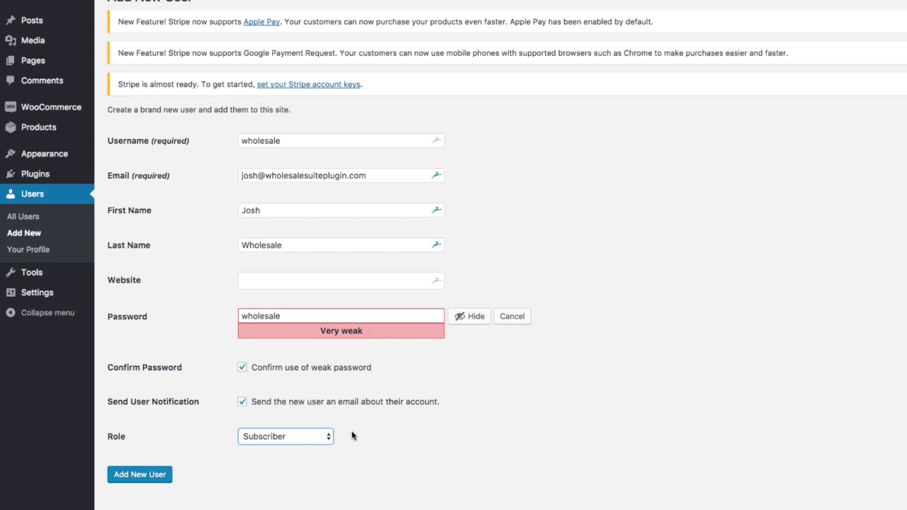
pyautogui.moveTo(108, 445)
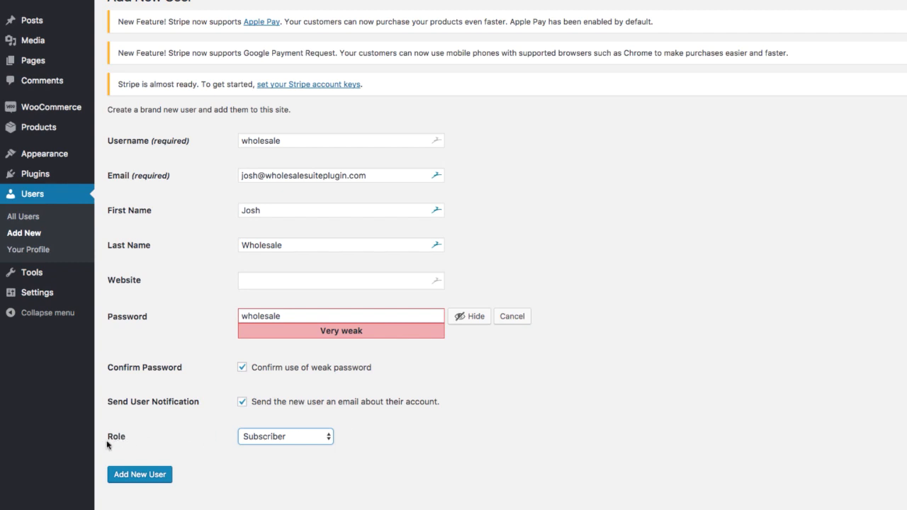
pyautogui.click(285, 436)
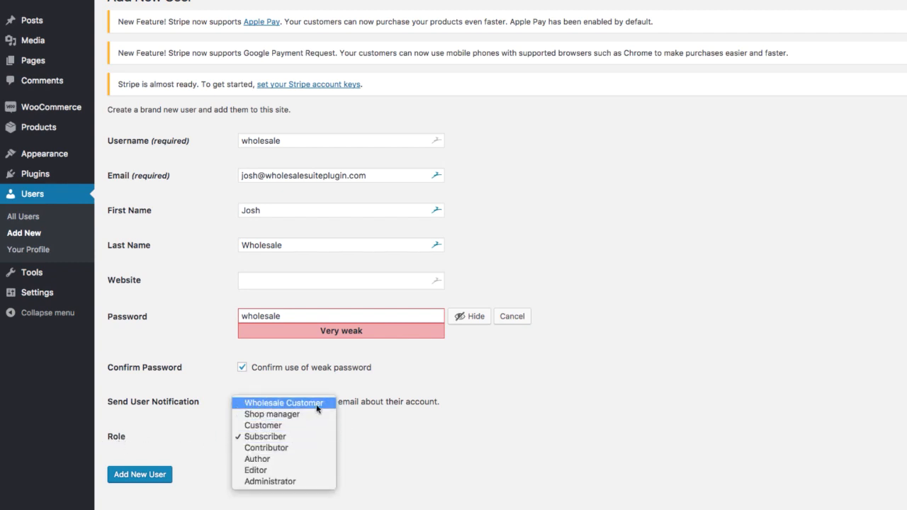
pyautogui.moveTo(328, 406)
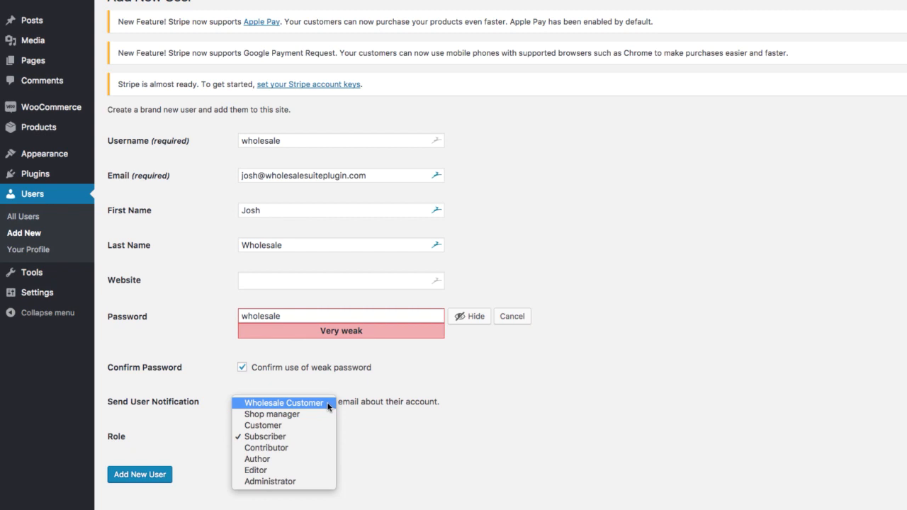
pyautogui.click(283, 402)
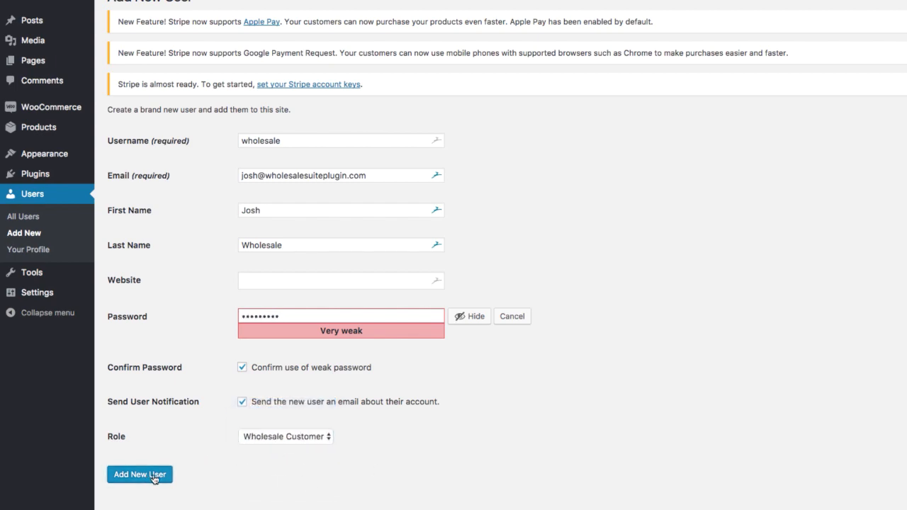
pyautogui.click(140, 474)
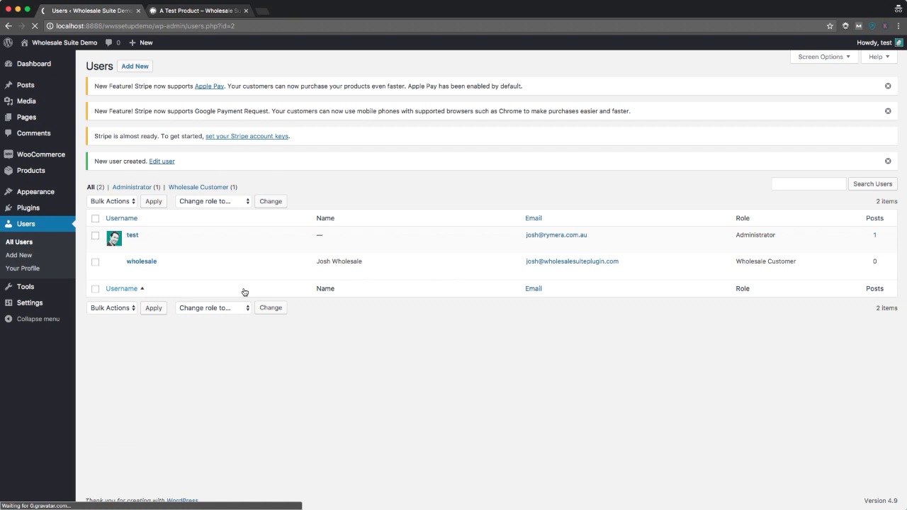
pyautogui.moveTo(189, 245)
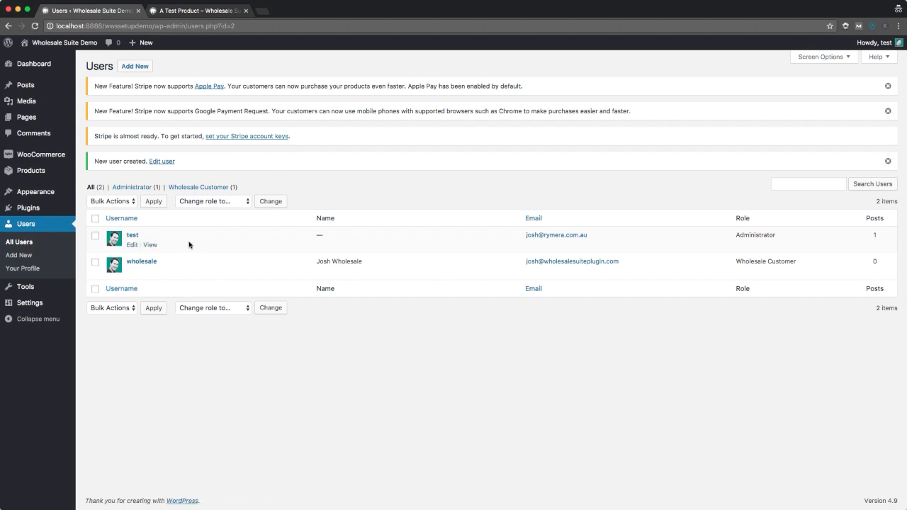
pyautogui.moveTo(141, 261)
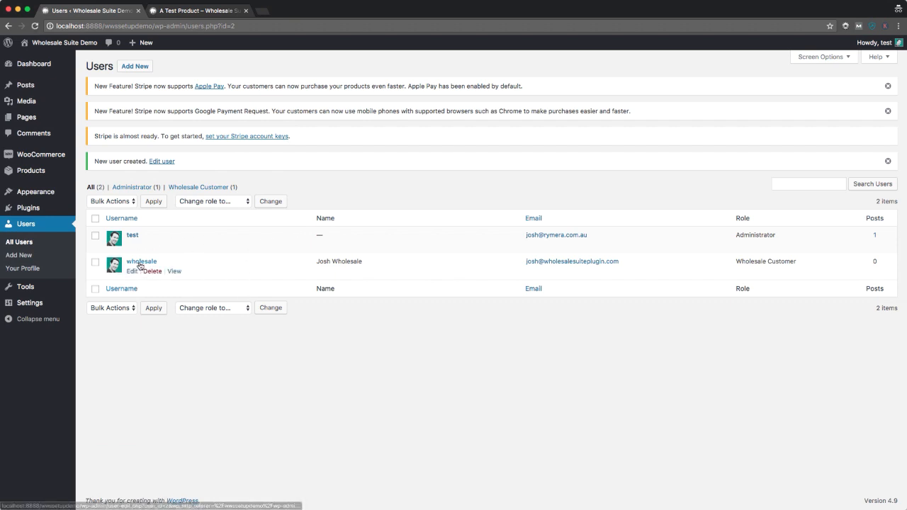
pyautogui.moveTo(216, 264)
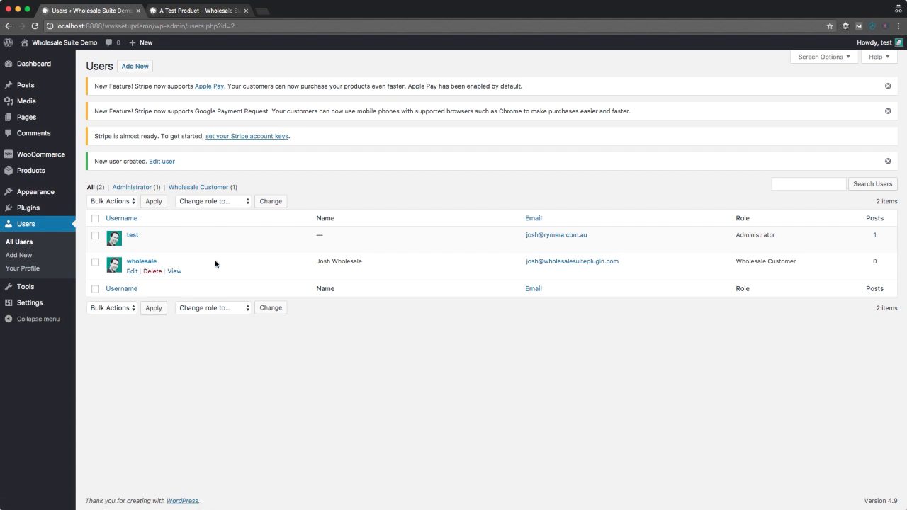
# - Log out via the Howdy, test menu and go back to the Wholesale Suite Demo storefront
pyautogui.click(876, 43)
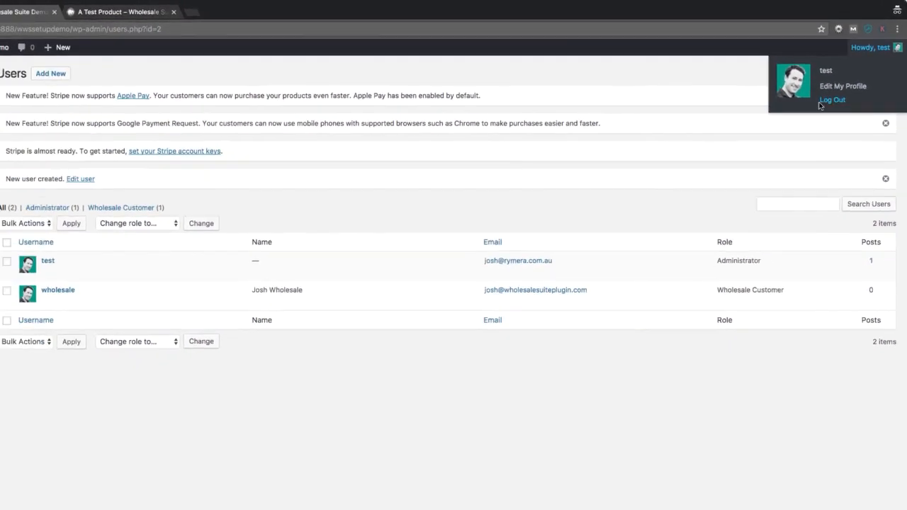
pyautogui.click(831, 99)
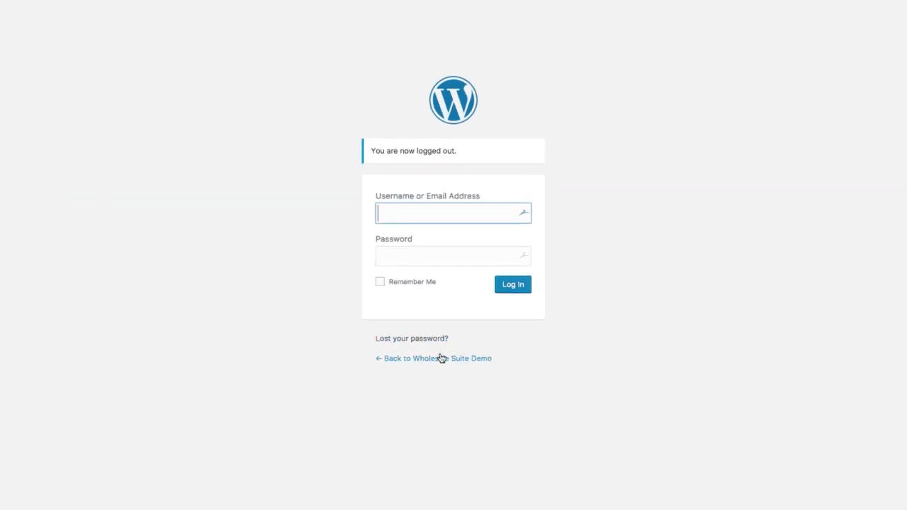
pyautogui.click(438, 358)
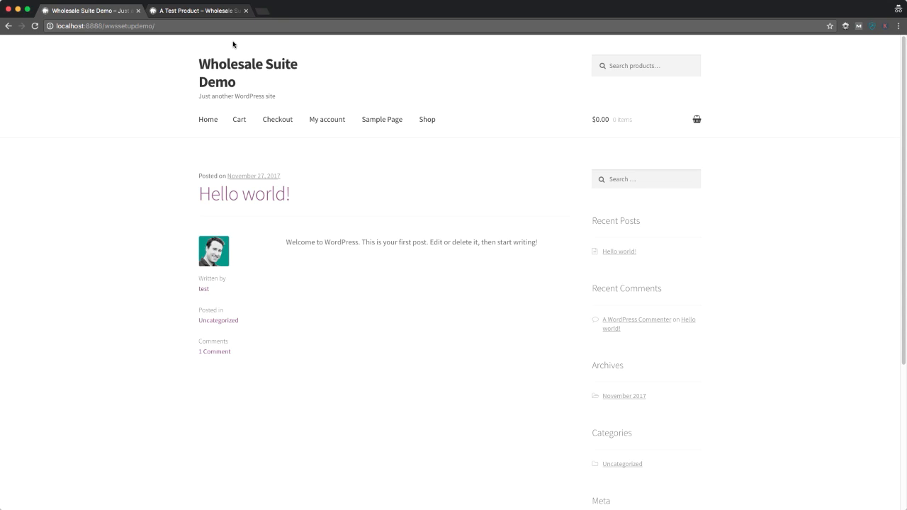
pyautogui.moveTo(382, 119)
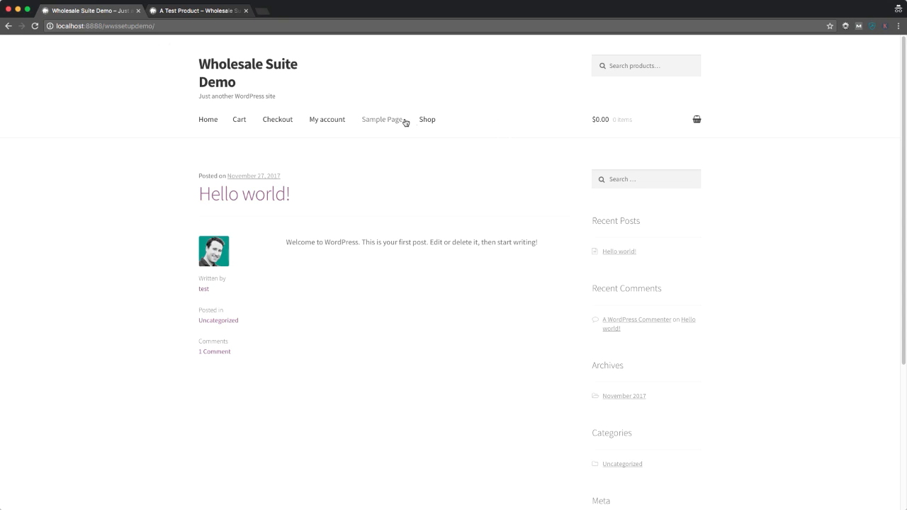
# - Log in under My account as the wholesale user, then go to the Shop listing
pyautogui.click(326, 119)
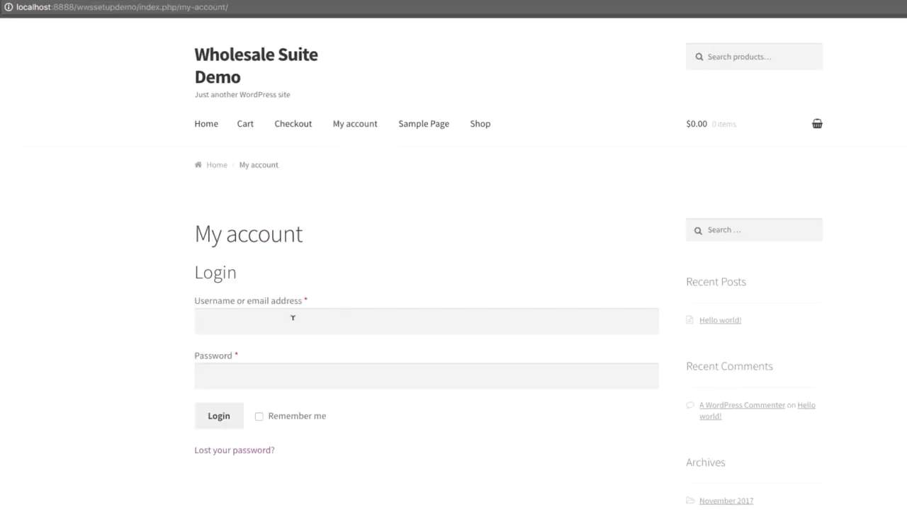
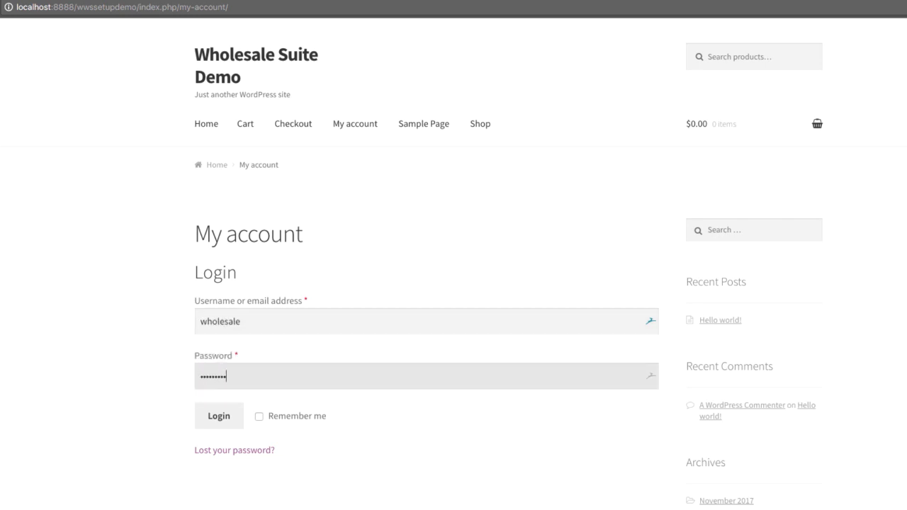
pyautogui.click(218, 416)
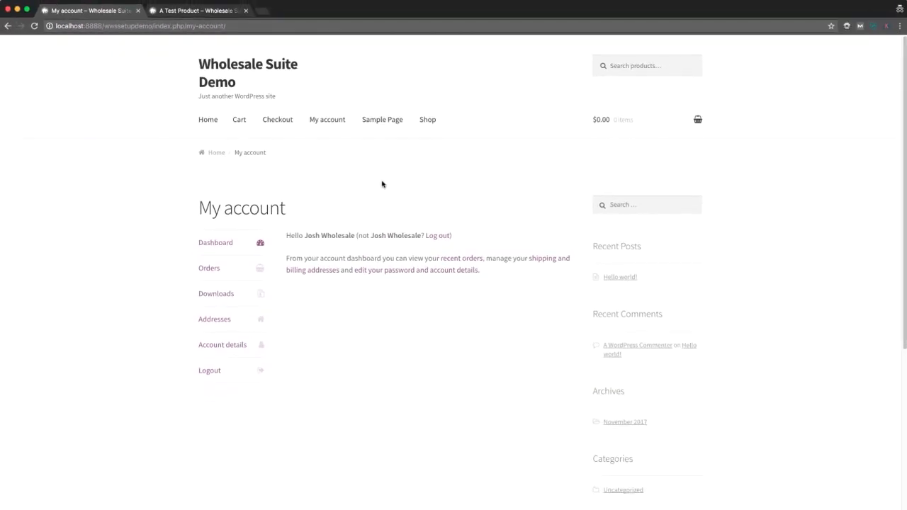
pyautogui.moveTo(427, 119)
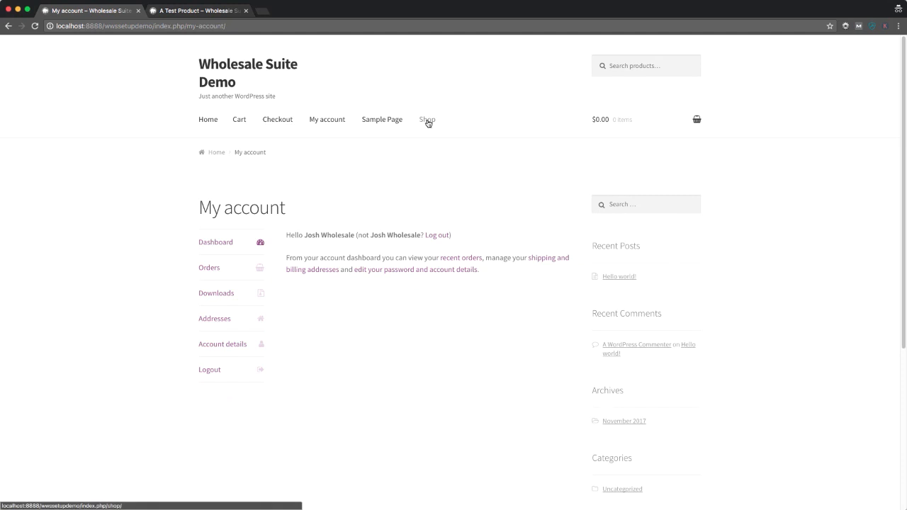
pyautogui.click(428, 119)
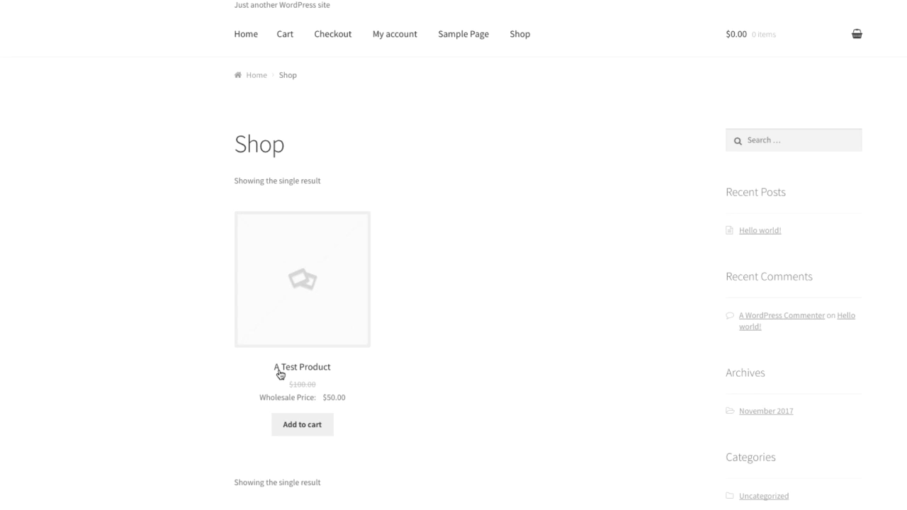
pyautogui.moveTo(321, 391)
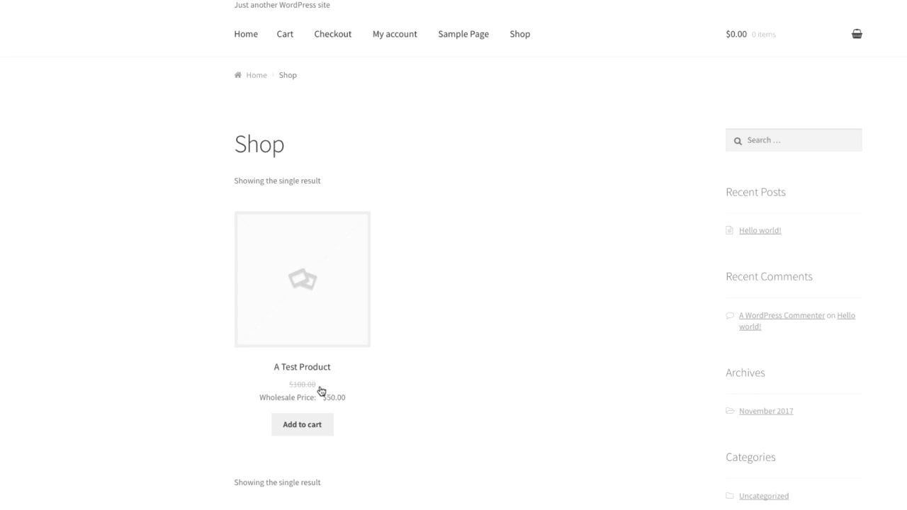
pyautogui.moveTo(270, 407)
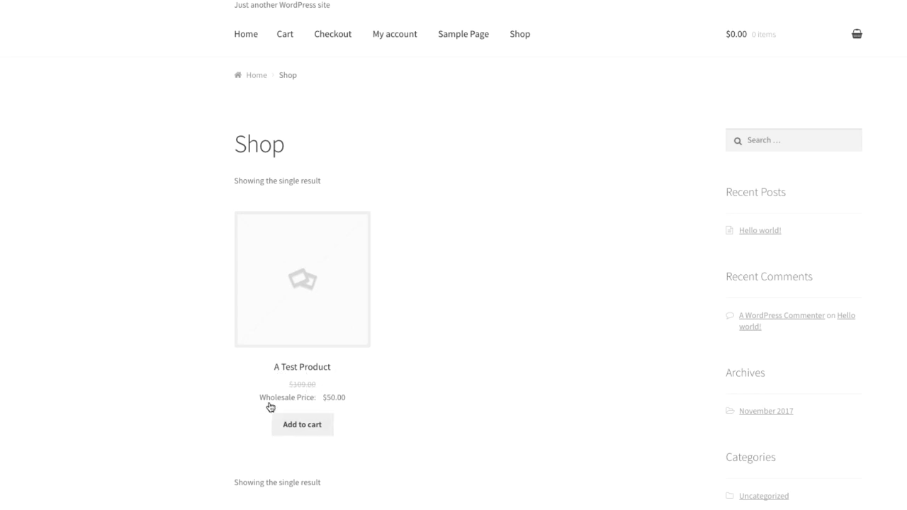
pyautogui.moveTo(329, 387)
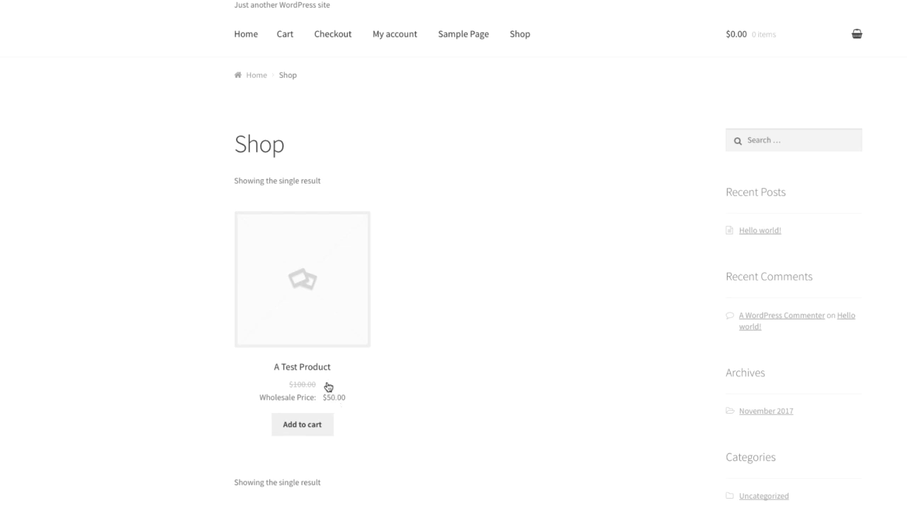
# - Open A Test Product, priced $50.00 wholesale over a struck-out $100.00, and add it to the cart
pyautogui.click(301, 366)
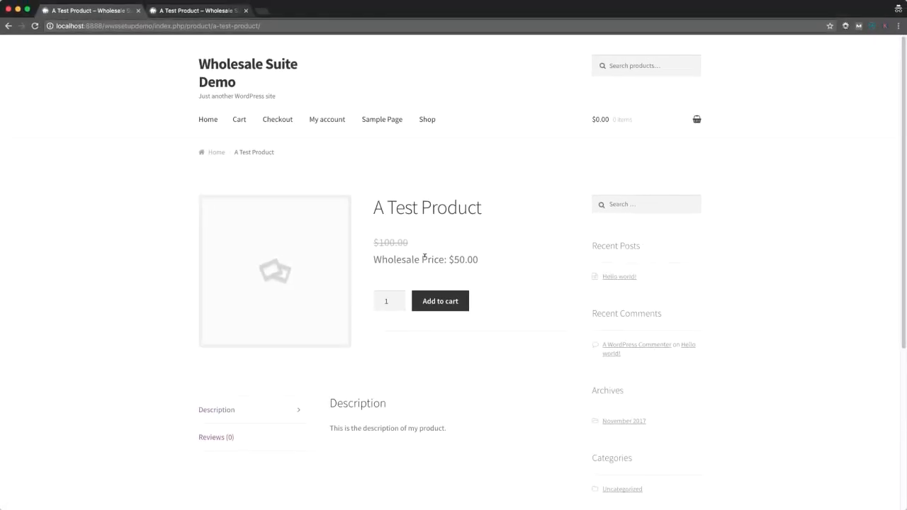
pyautogui.moveTo(491, 269)
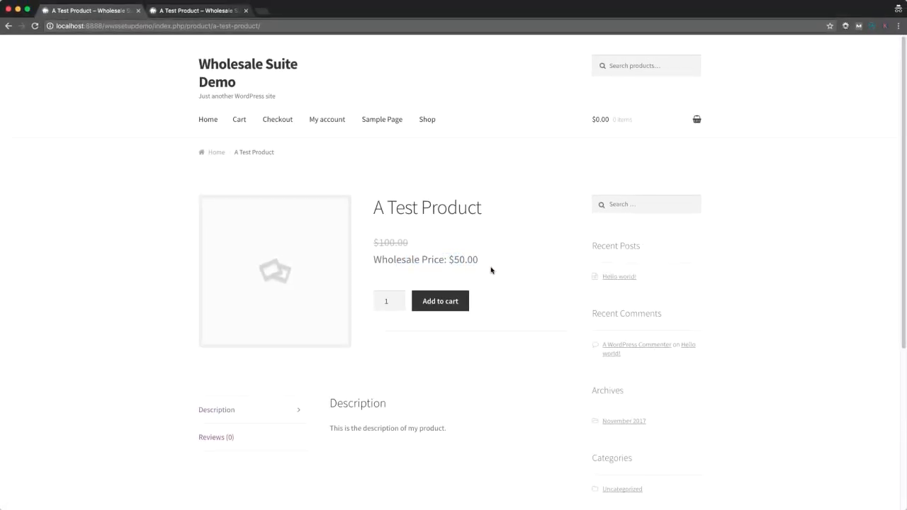
pyautogui.click(439, 301)
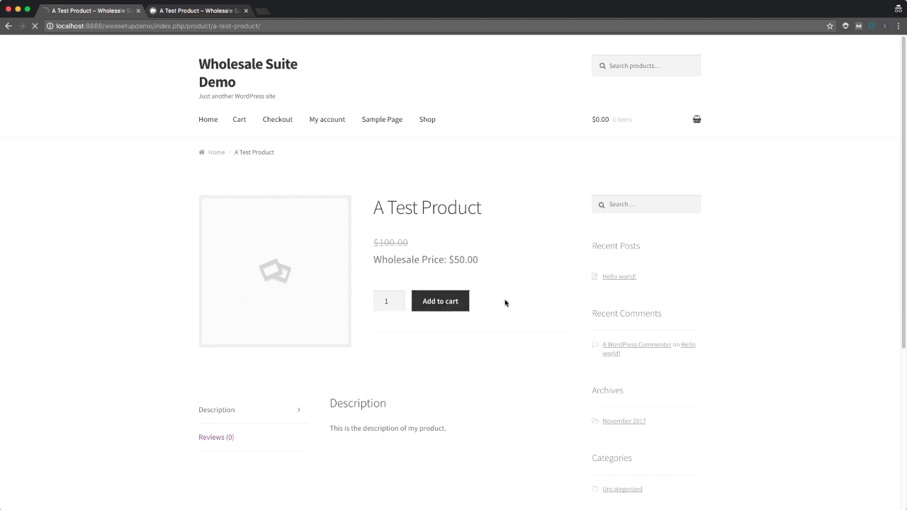
# - Add A Test Product to the cart and view the cart with its $60.00 total
pyautogui.click(440, 300)
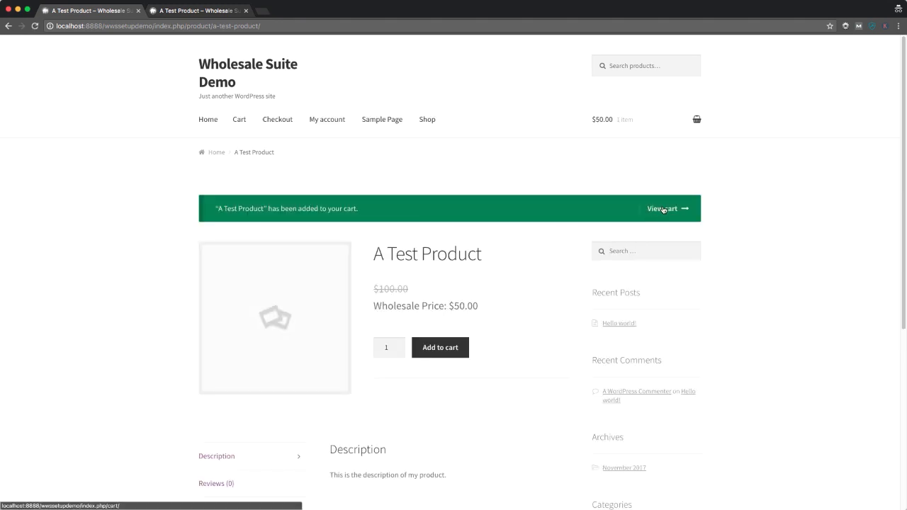
pyautogui.click(660, 208)
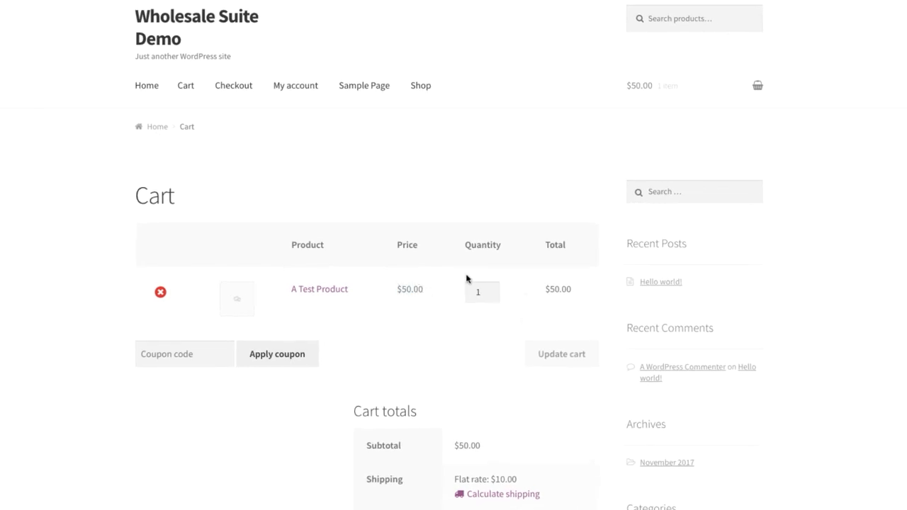
pyautogui.moveTo(466, 149)
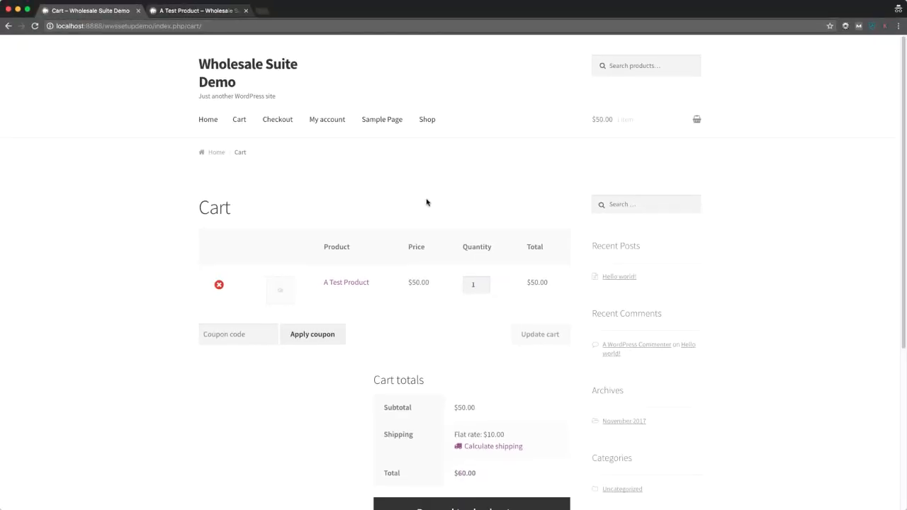
pyautogui.moveTo(433, 202)
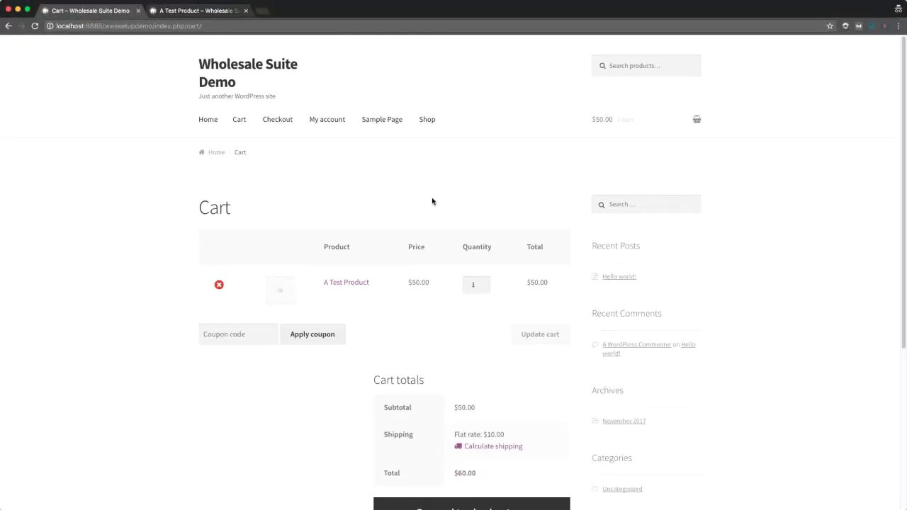